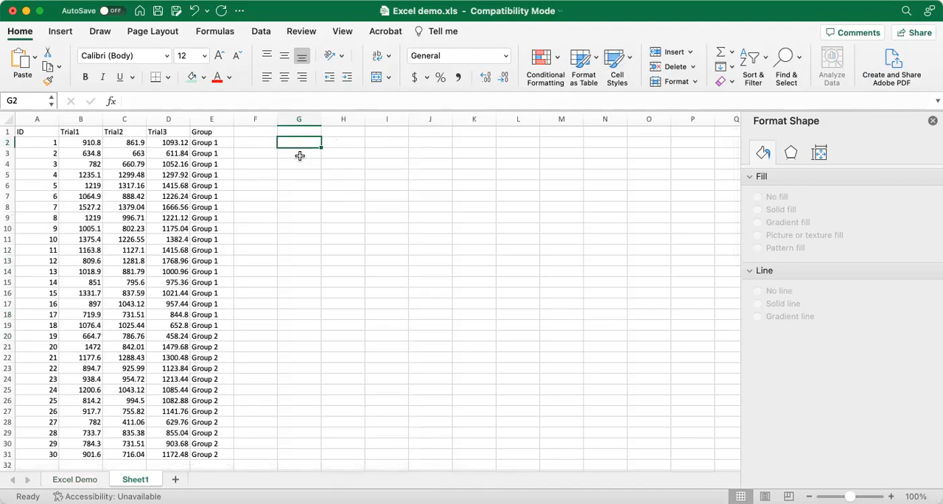
# Type row labels Group 1 and Group 2 in G3:G4, and column headers Trial 1–Trial 3 in H2:J2.
pyautogui.write('Group 1')
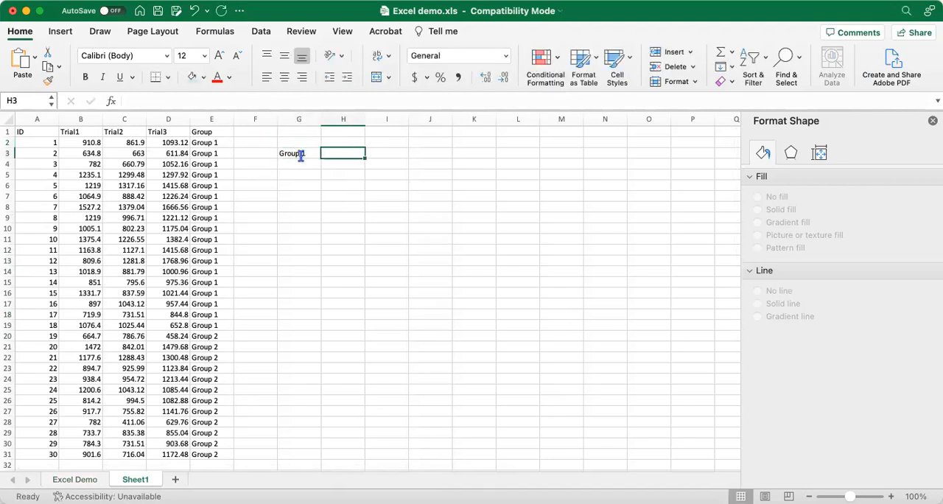
pyautogui.write('Group 1')
pyautogui.click(299, 165)
pyautogui.write('Group 2')
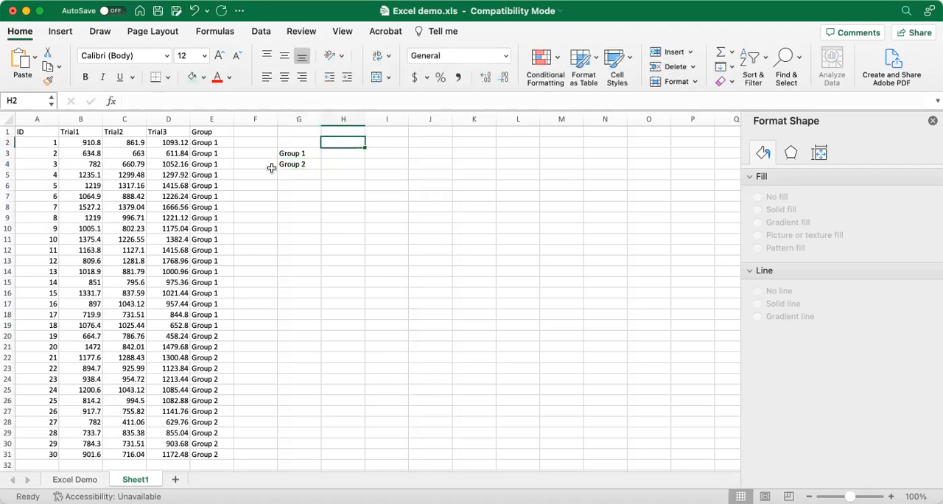
pyautogui.write('Trial 1')
pyautogui.click(386, 142)
pyautogui.write('Trial 2')
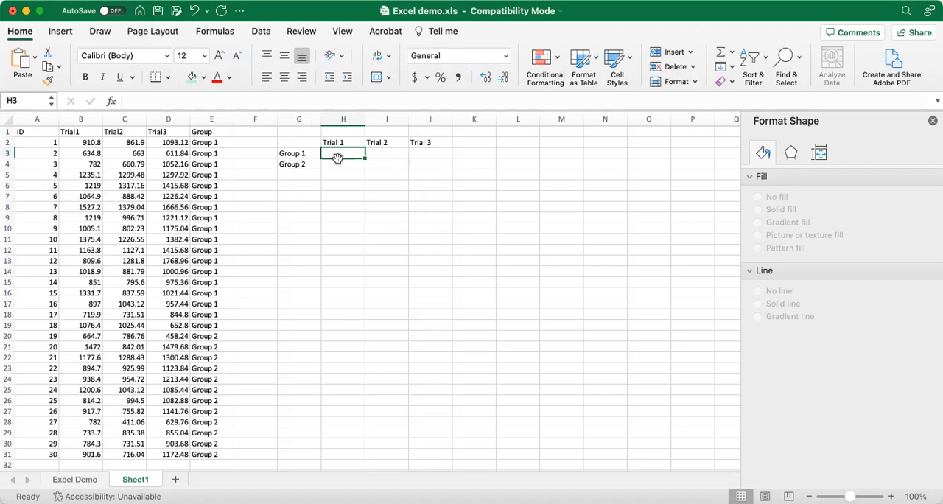
# Enter =AVERAGE(B2:B19) for Group 1 and the Group 2 average, then fill across to Trial 3.
pyautogui.write('=ave')
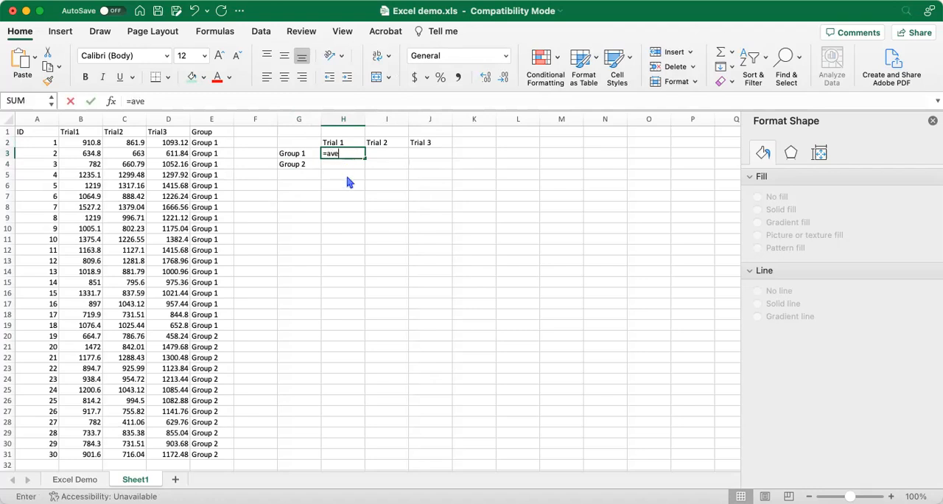
pyautogui.moveTo(80, 142); pyautogui.dragTo(80, 164)
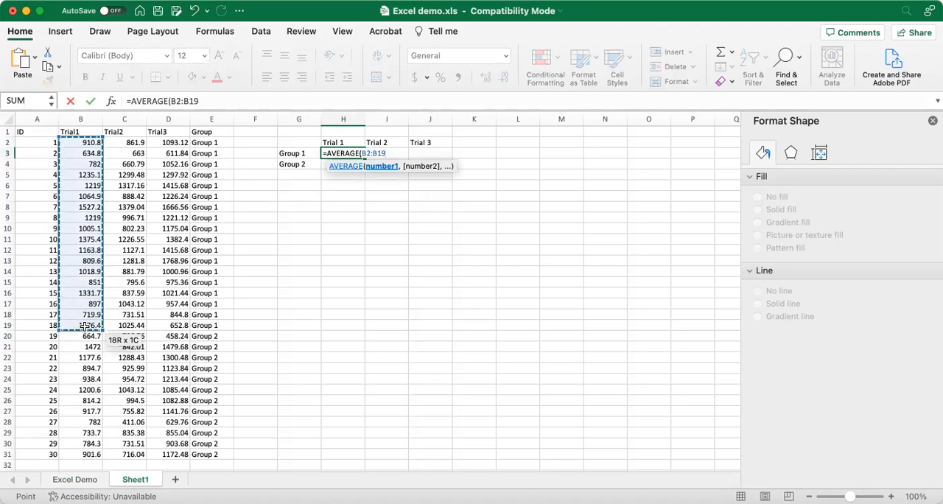
pyautogui.press('Enter')
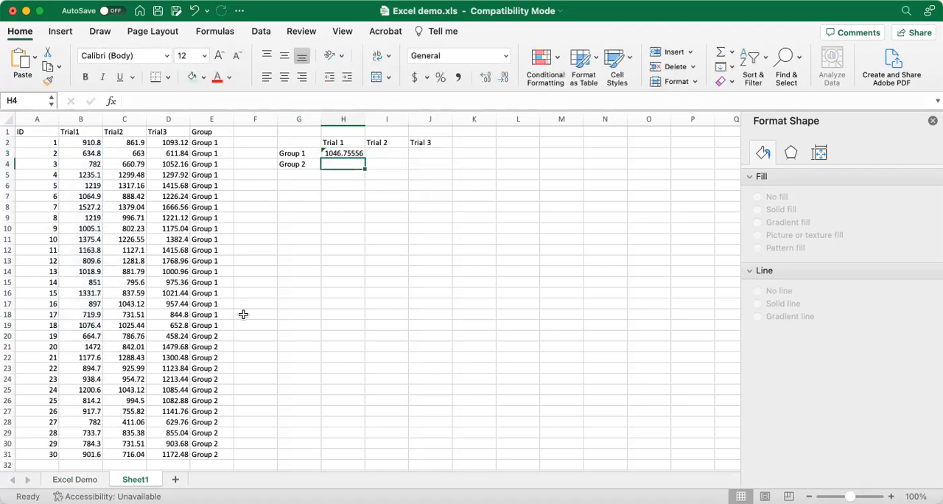
pyautogui.write('=aver')
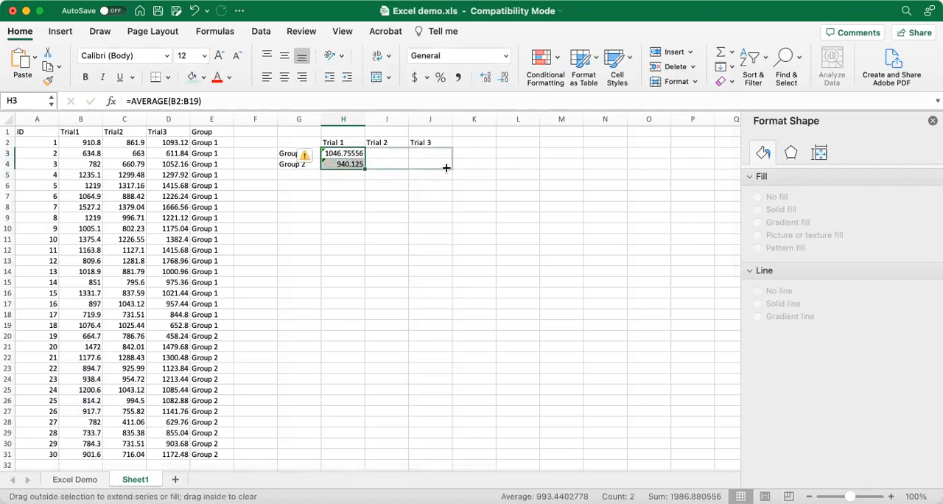
pyautogui.moveTo(364, 164); pyautogui.dragTo(453, 164)
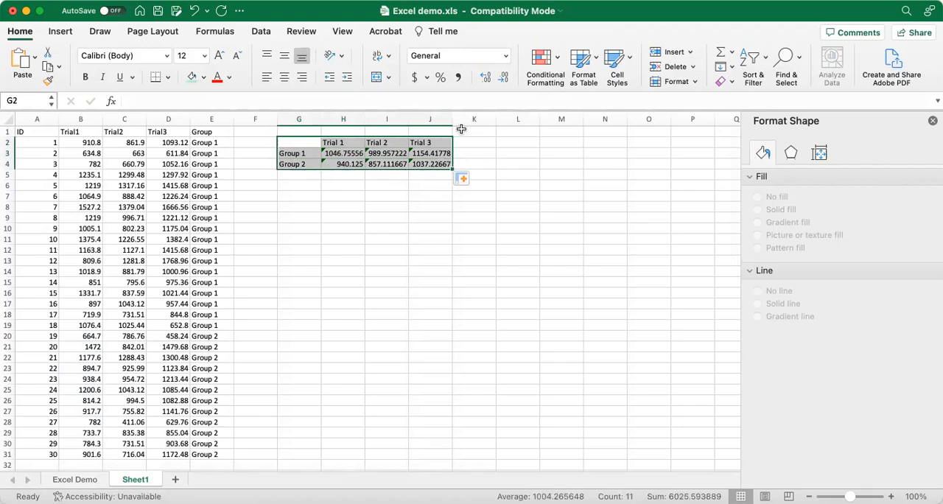
pyautogui.moveTo(364, 167)
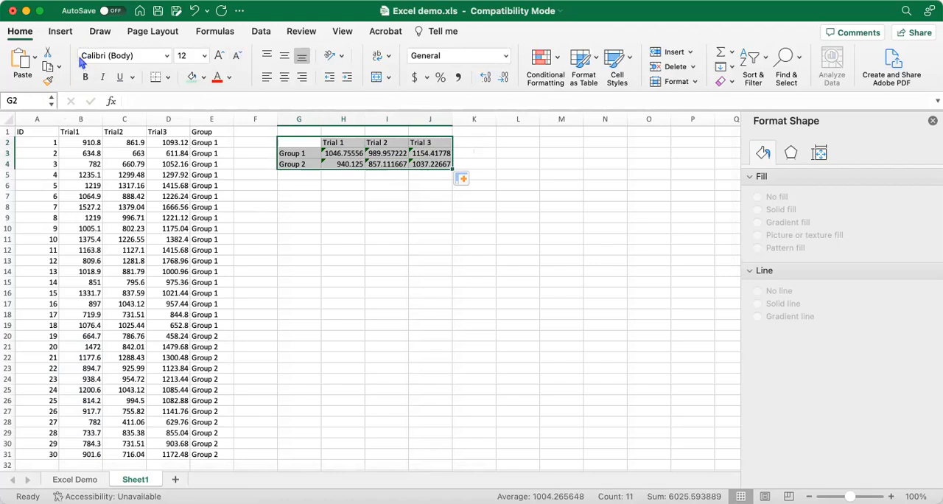
# Insert and enlarge a line chart, delete its title and gridlines, and move the legend inside.
pyautogui.click(52, 31)
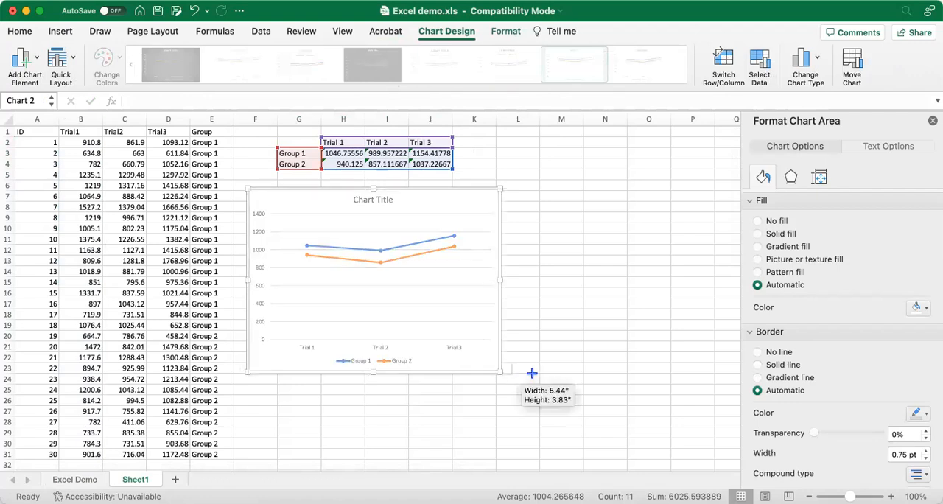
pyautogui.moveTo(532, 374); pyautogui.dragTo(542, 369)
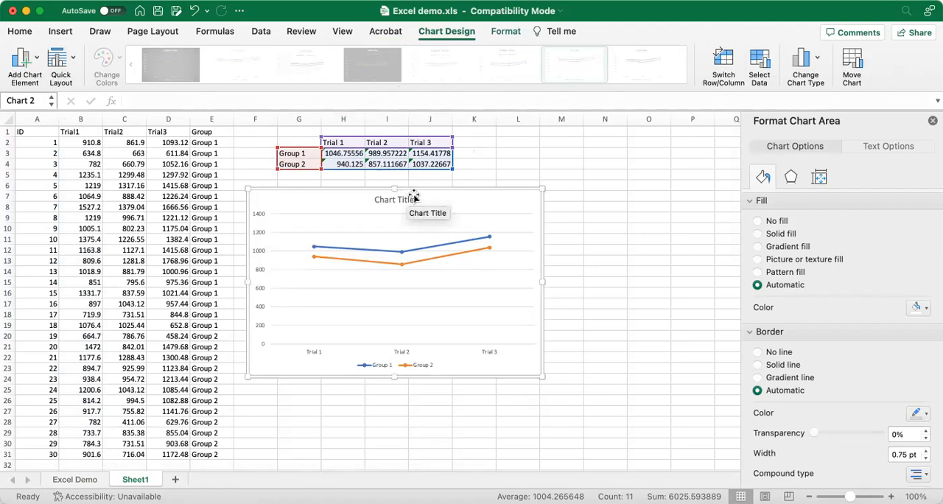
pyautogui.click(393, 200)
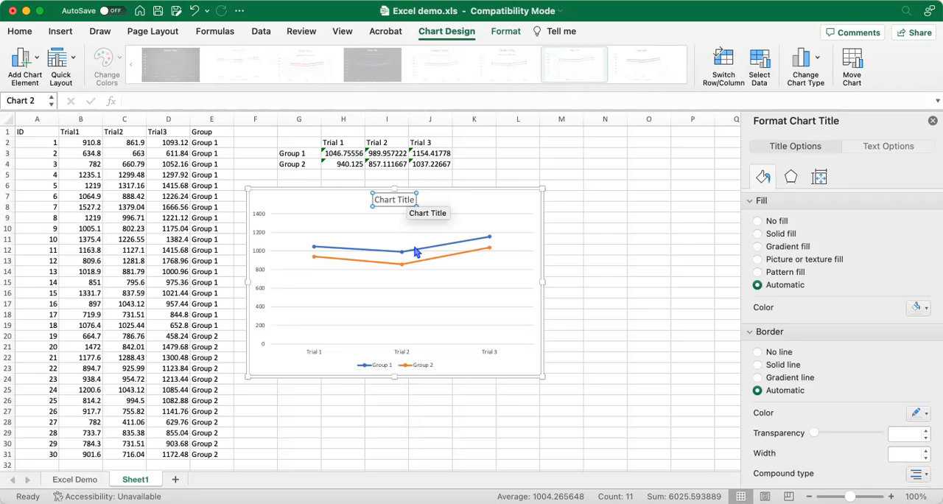
pyautogui.click(398, 225)
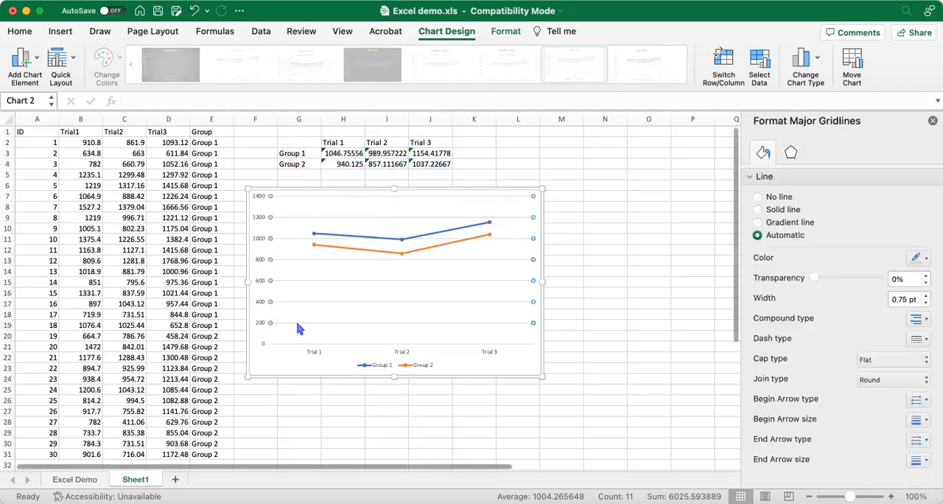
pyautogui.moveTo(471, 343)
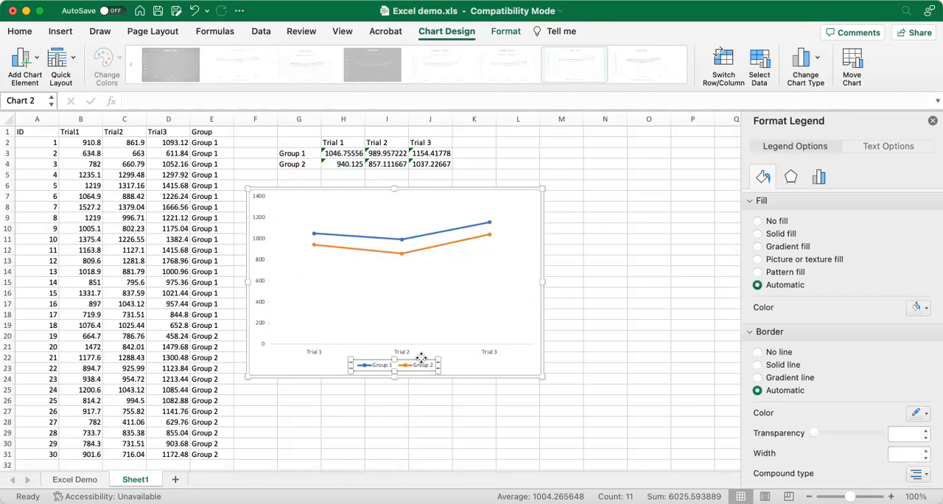
pyautogui.moveTo(395, 365); pyautogui.dragTo(443, 291)
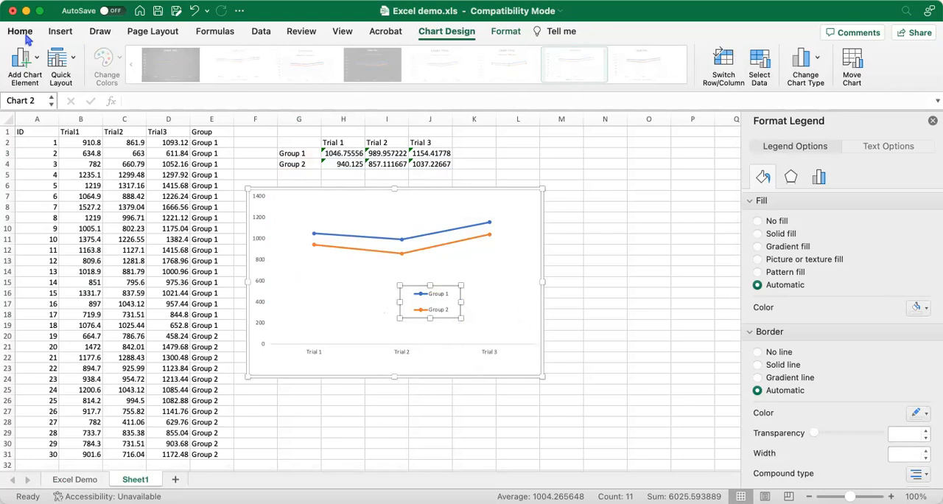
# Increase the font size of the chart legend and the vertical axis labels.
pyautogui.click(20, 32)
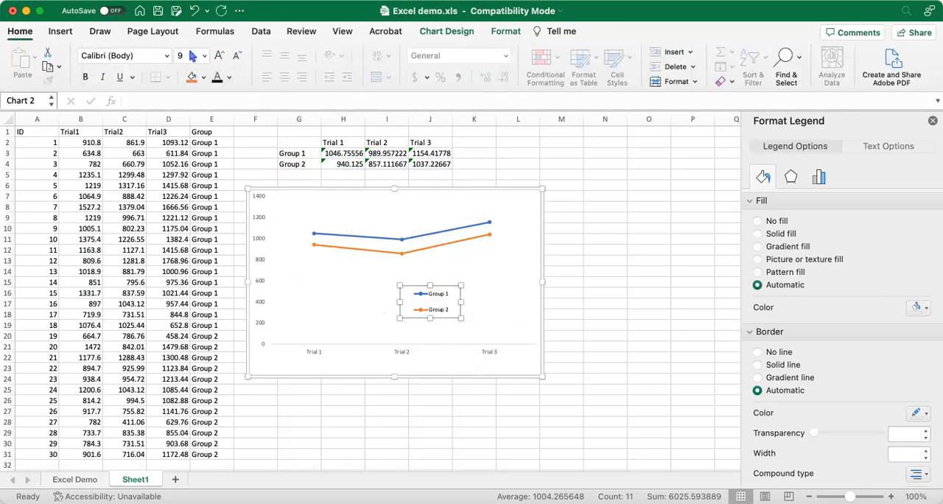
pyautogui.click(200, 56)
pyautogui.write('1')
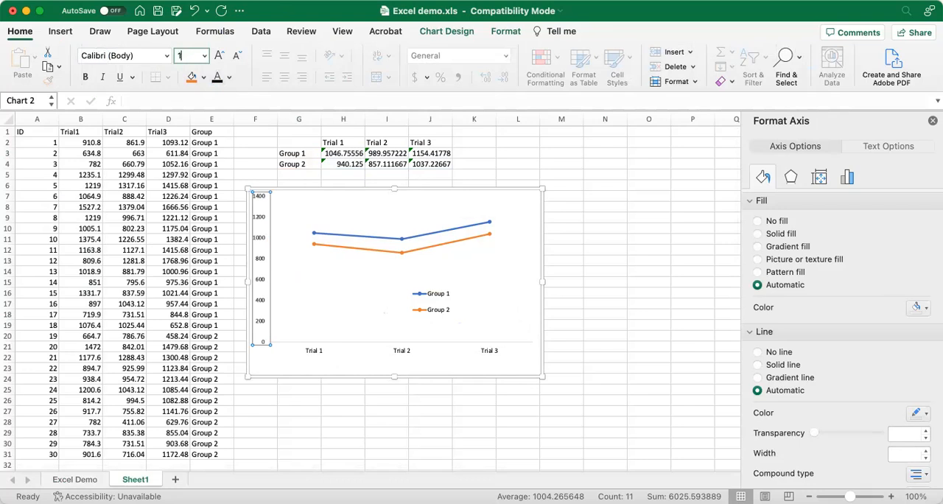
pyautogui.click(562, 314)
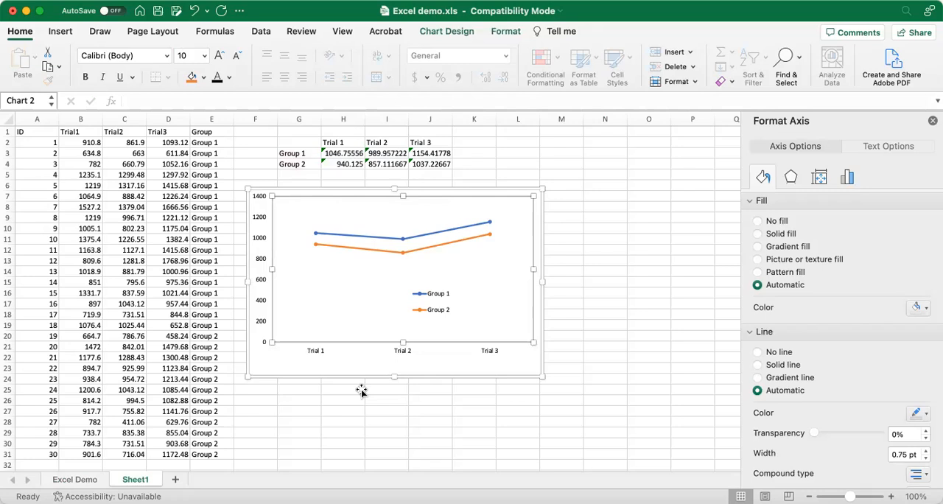
# Give the horizontal axis a solid black 1 pt line, and the vertical axis a solid line.
pyautogui.click(301, 400)
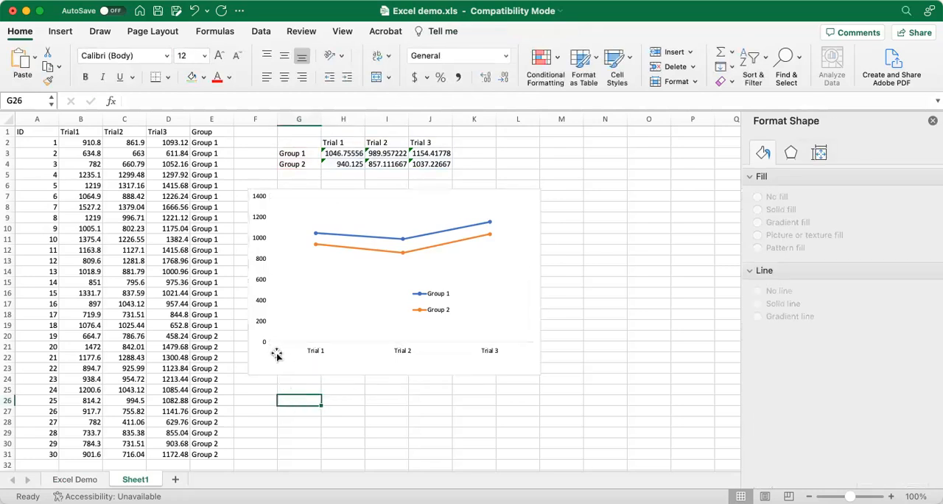
pyautogui.moveTo(678, 335)
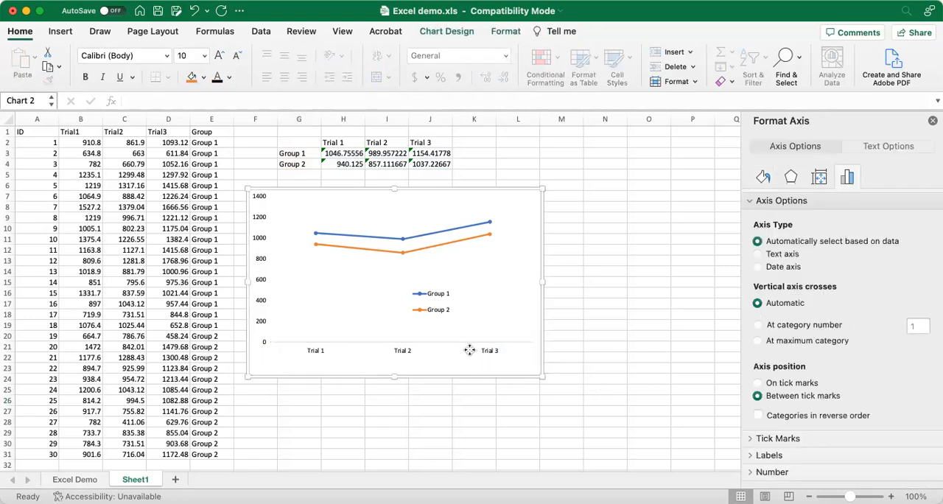
pyautogui.click(490, 350)
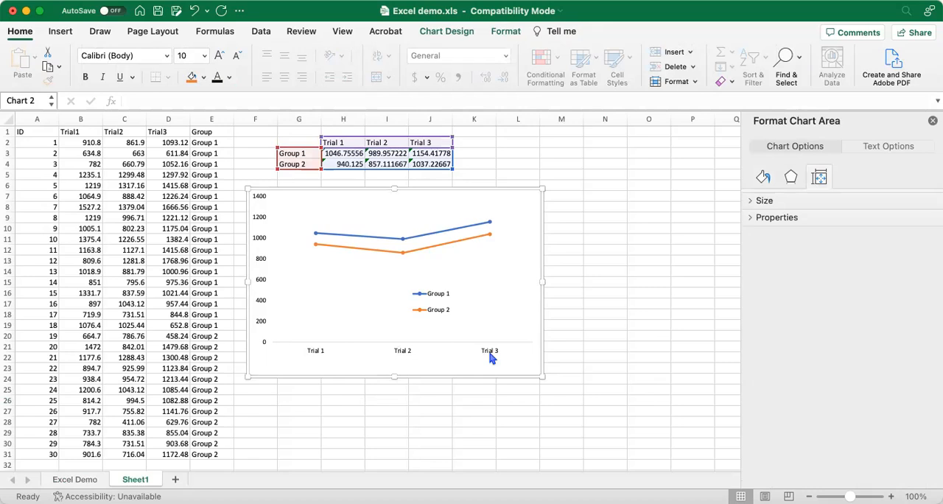
pyautogui.click(491, 351)
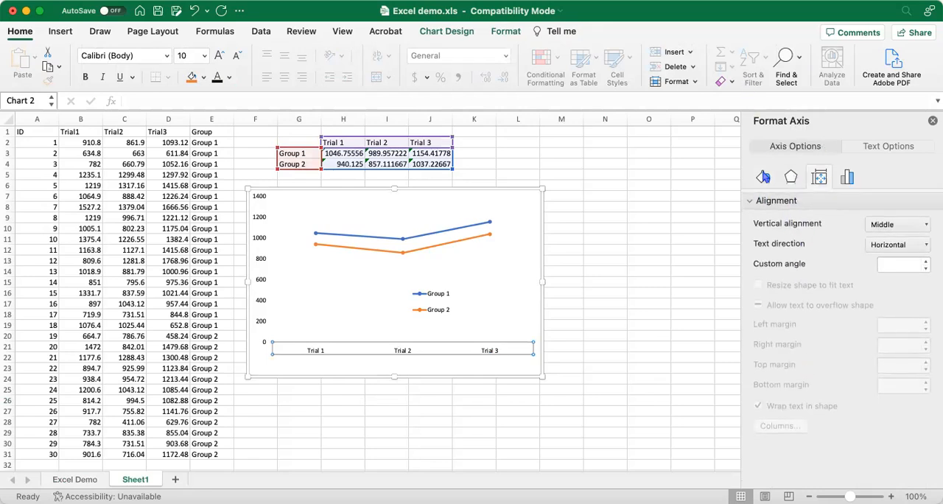
pyautogui.click(762, 176)
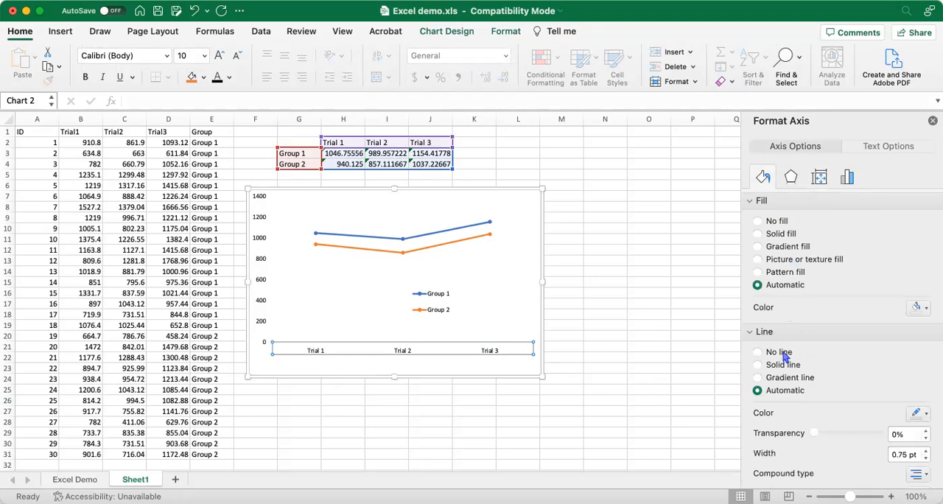
pyautogui.scroll(-3)
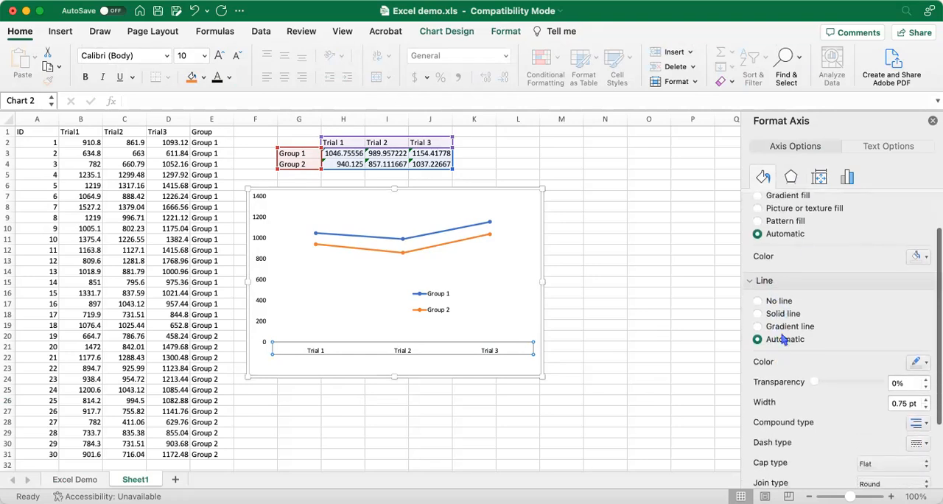
pyautogui.scroll(-3)
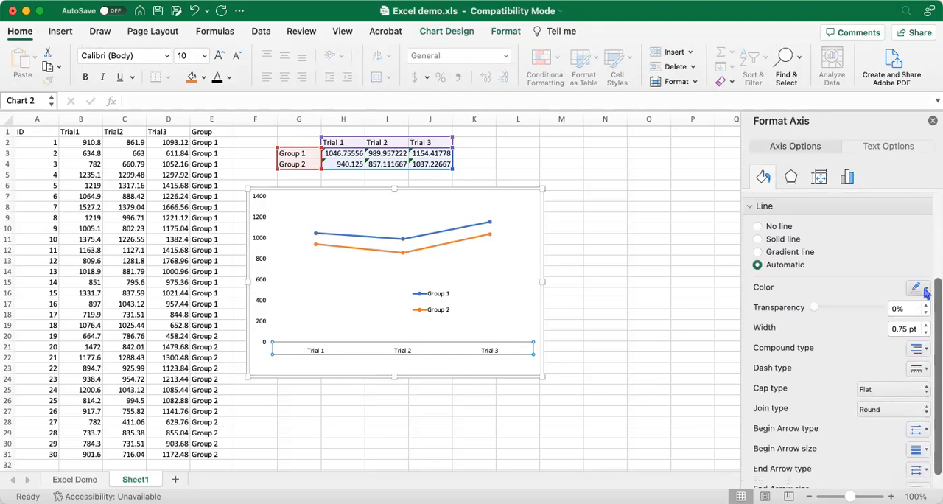
pyautogui.click(918, 288)
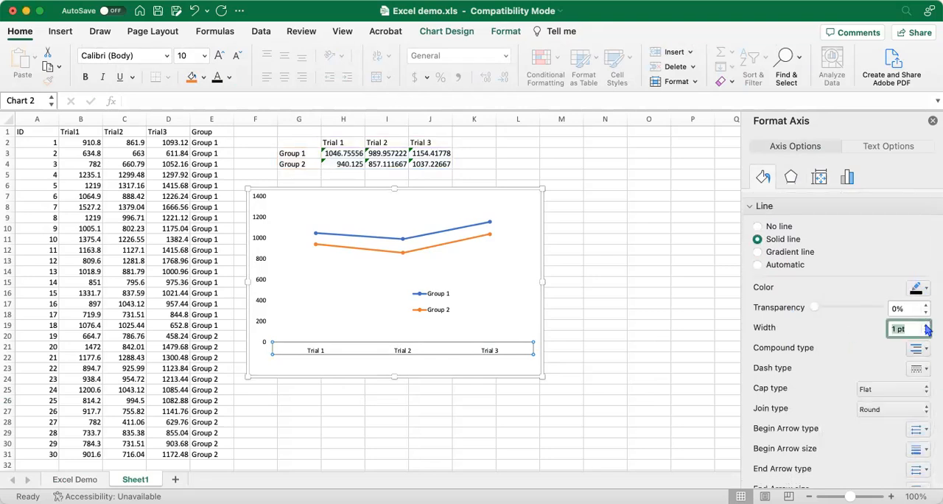
pyautogui.click(435, 347)
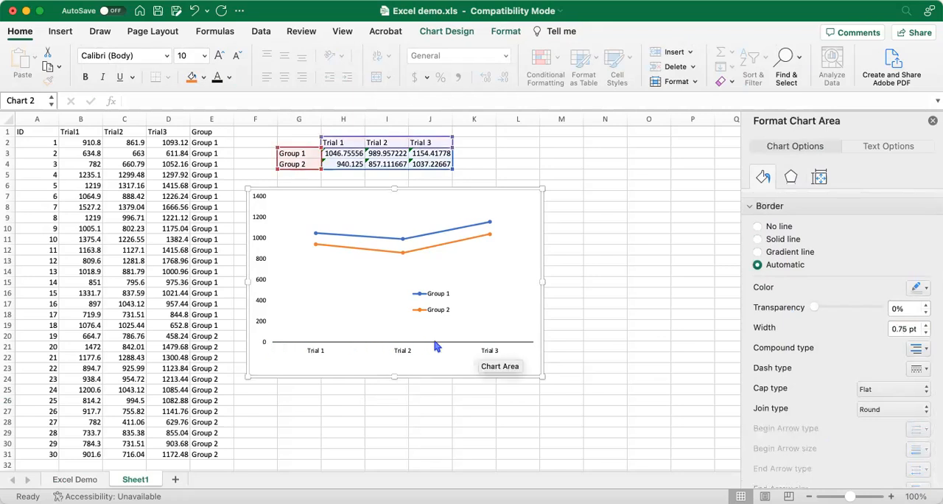
pyautogui.click(264, 301)
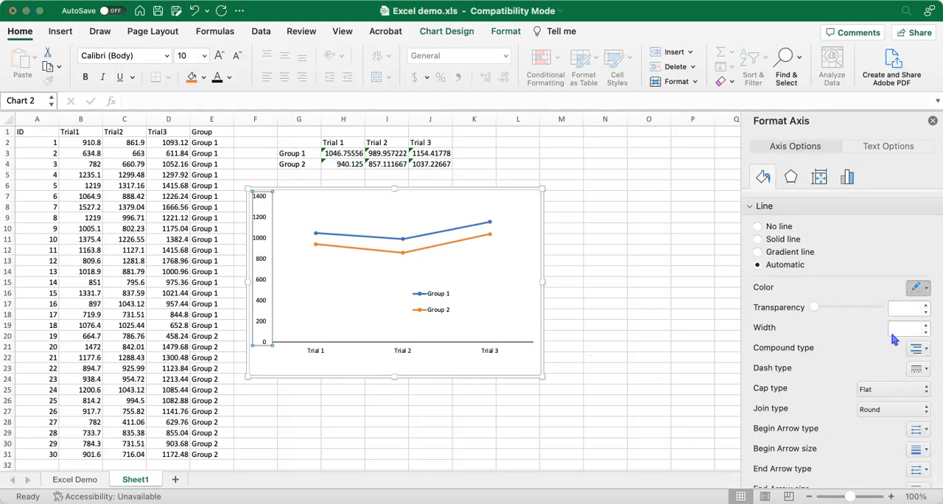
pyautogui.click(756, 238)
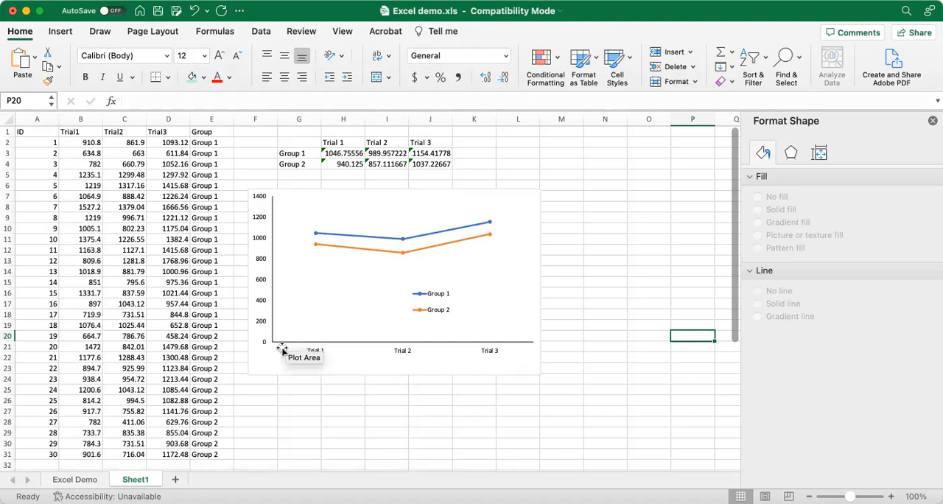
pyautogui.moveTo(253, 373)
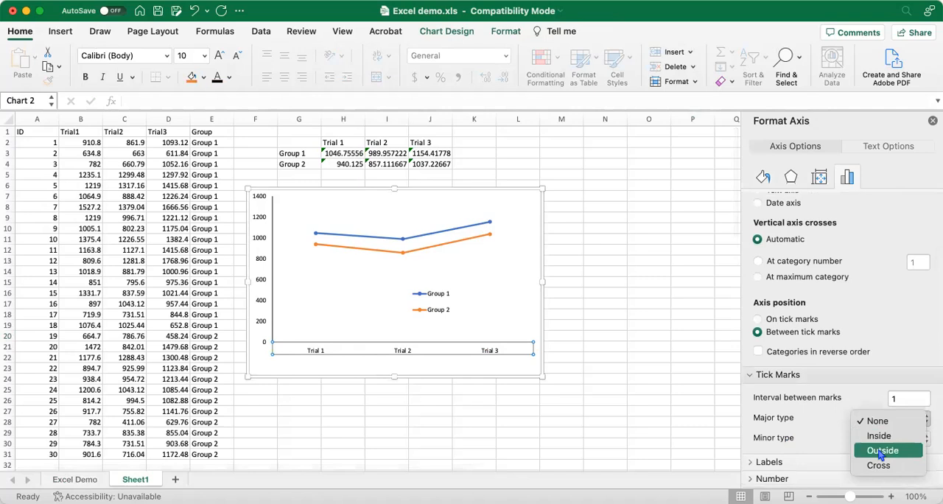
# Set outside major tick marks on the horizontal axis and adjust the vertical axis tick marks.
pyautogui.click(886, 450)
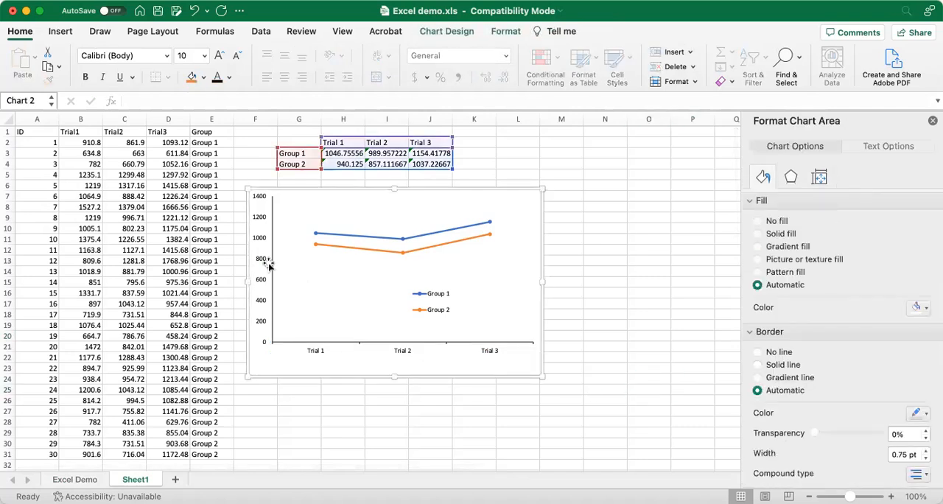
pyautogui.click(260, 258)
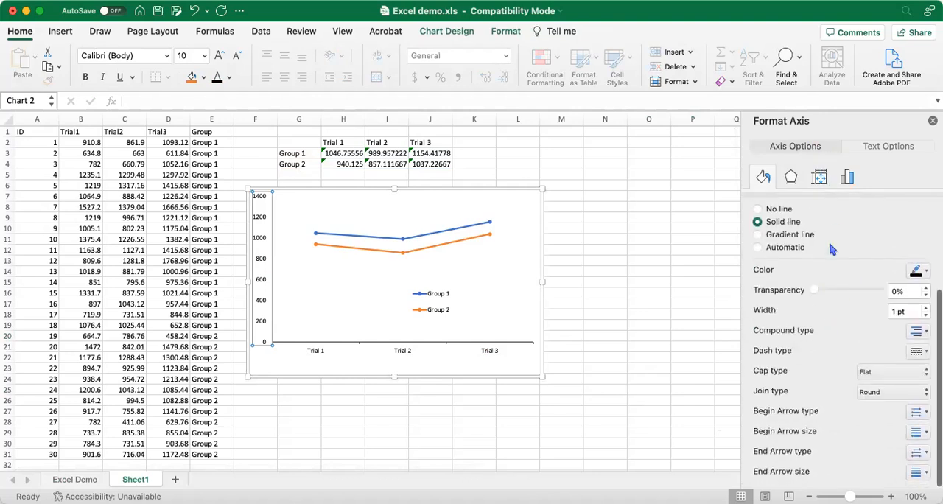
pyautogui.click(819, 176)
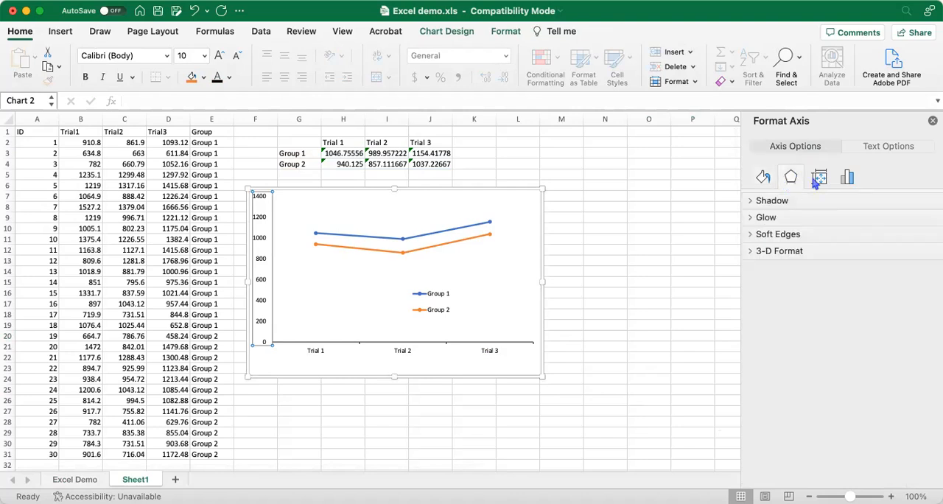
pyautogui.click(846, 177)
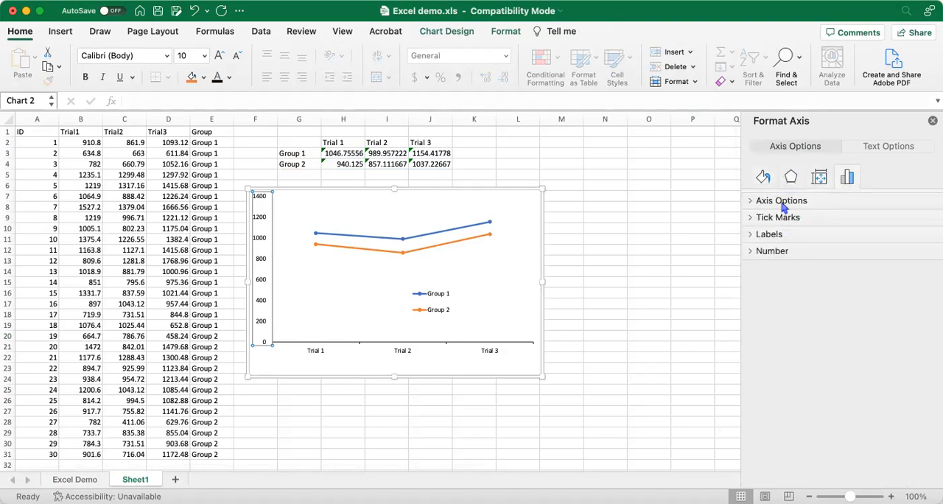
pyautogui.click(776, 216)
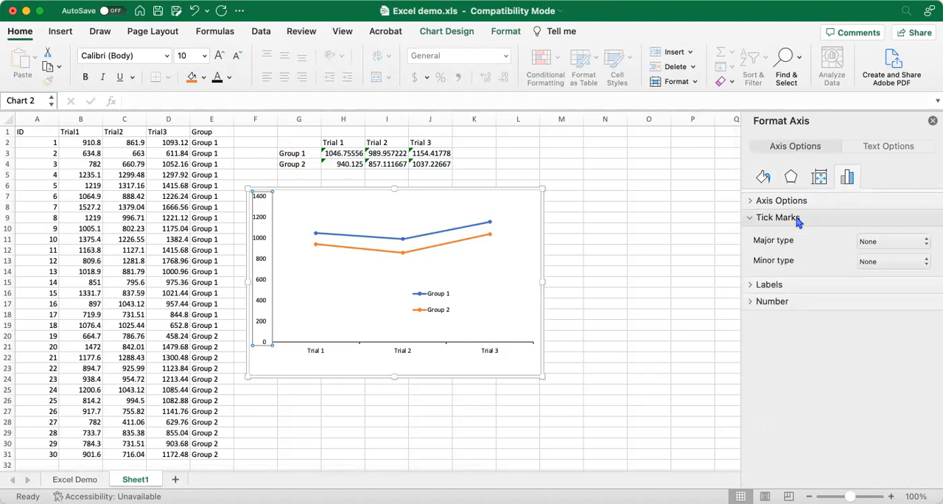
pyautogui.click(892, 241)
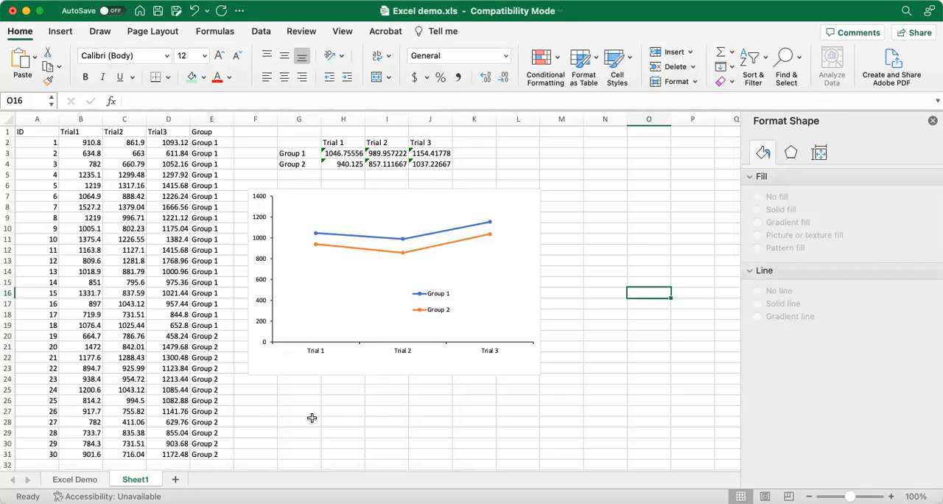
pyautogui.moveTo(315, 353)
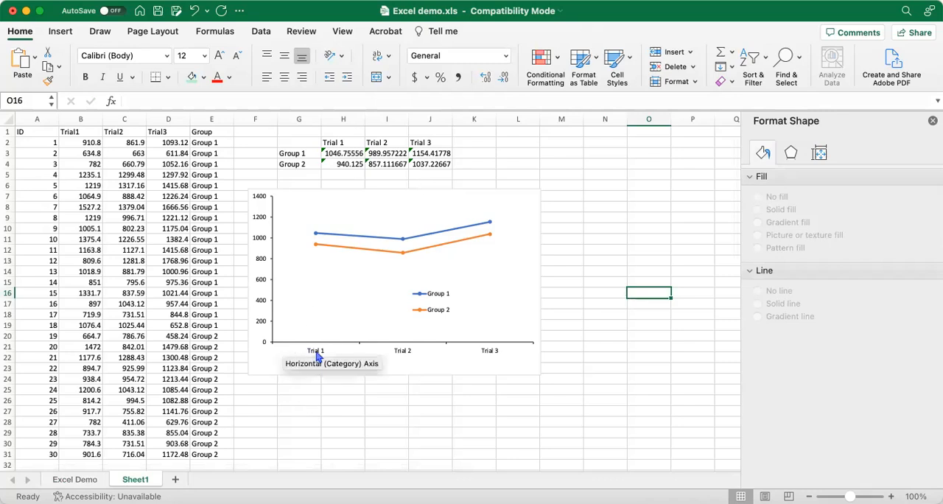
# Add a Primary Horizontal axis title reading 'Trial Number' and make it bold.
pyautogui.click(314, 354)
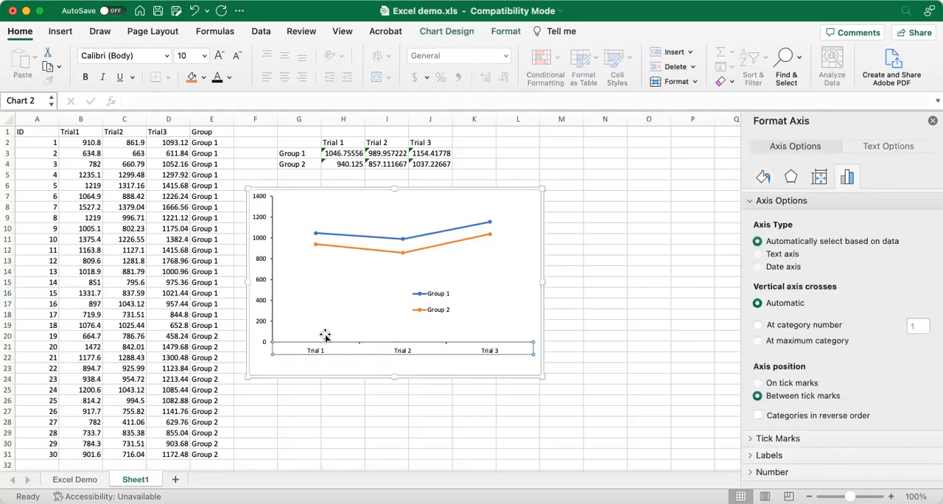
pyautogui.click(446, 31)
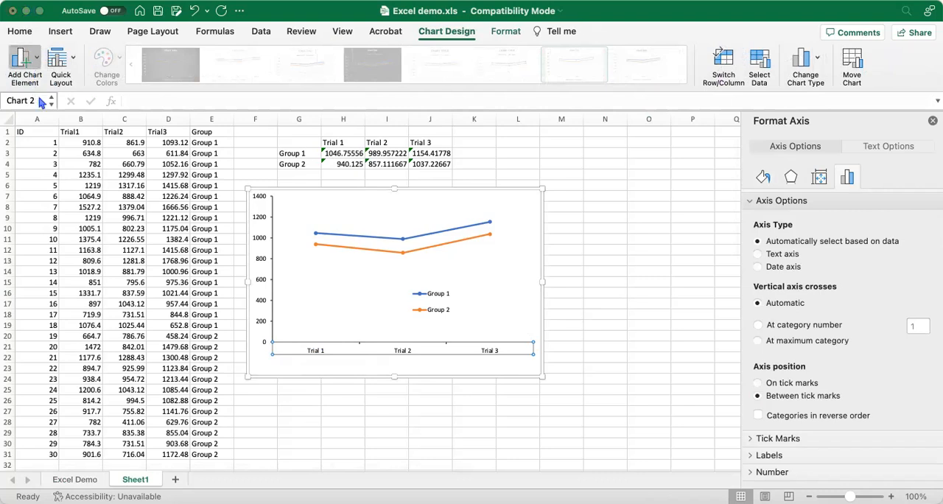
pyautogui.moveTo(192, 104)
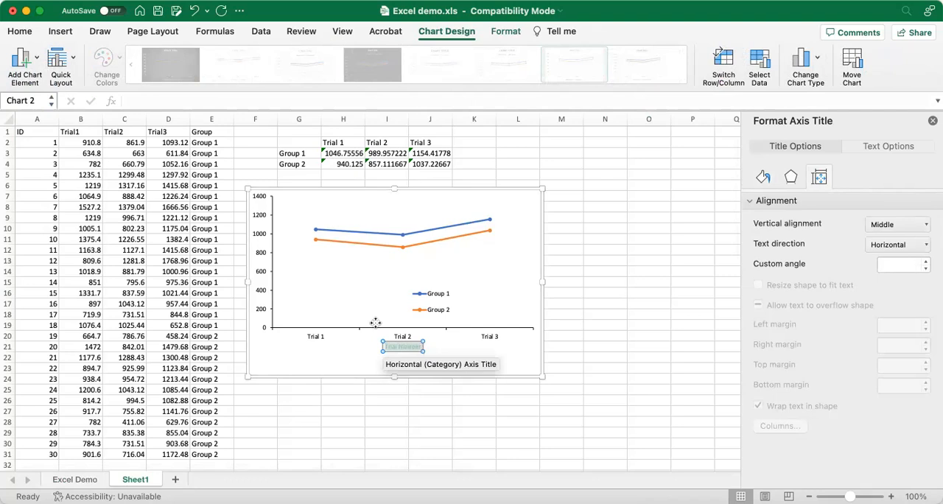
pyautogui.click(19, 31)
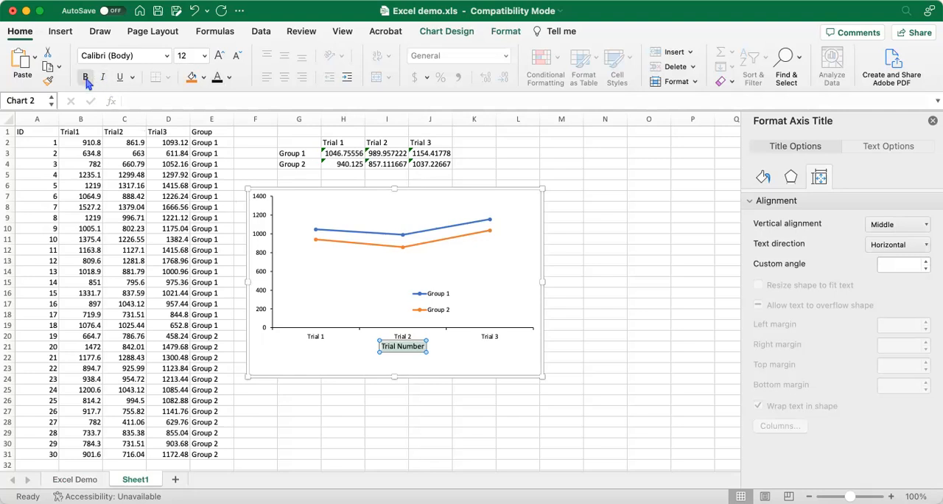
pyautogui.moveTo(86, 76)
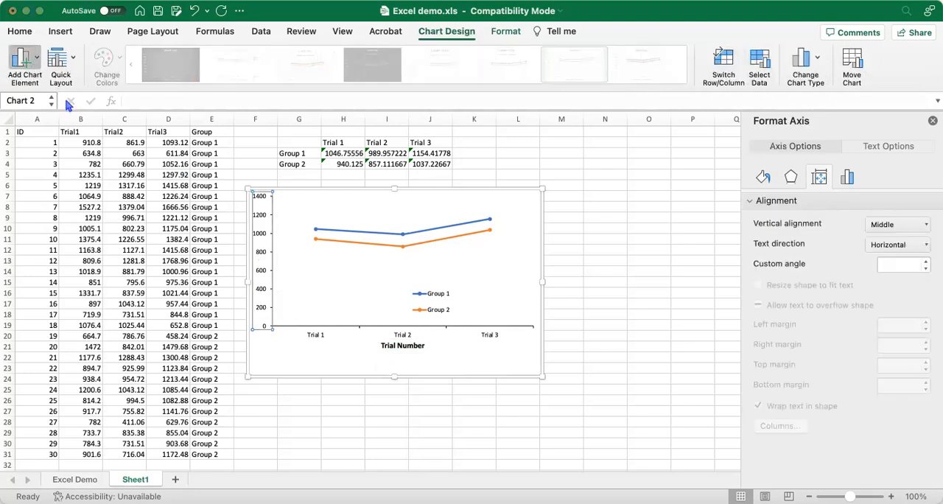
# Give the vertical axis the bold Primary Vertical title 'Response Time (ms)'.
pyautogui.click(264, 264)
pyautogui.write('Response Time (ms)')
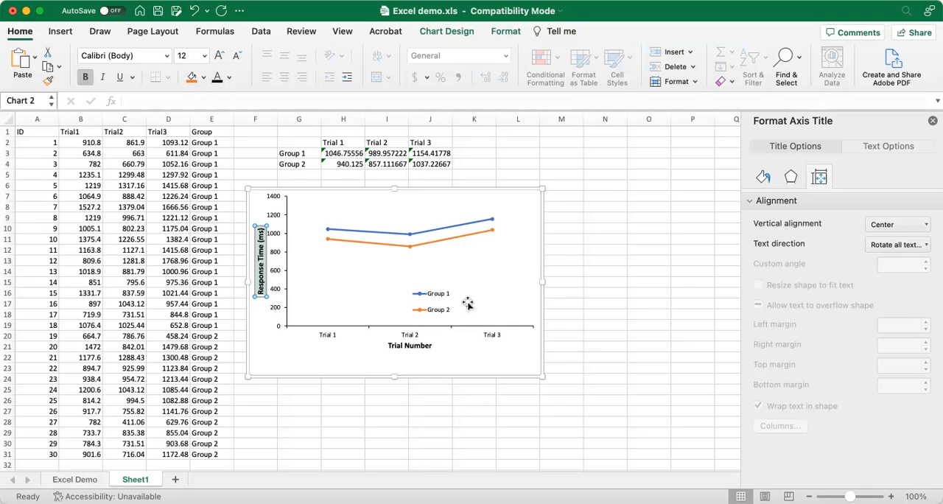
pyautogui.moveTo(426, 251)
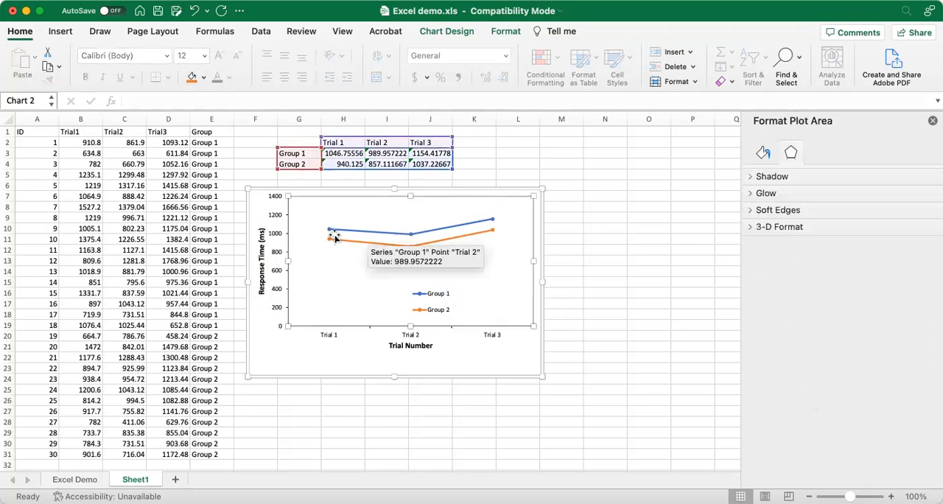
pyautogui.moveTo(467, 247)
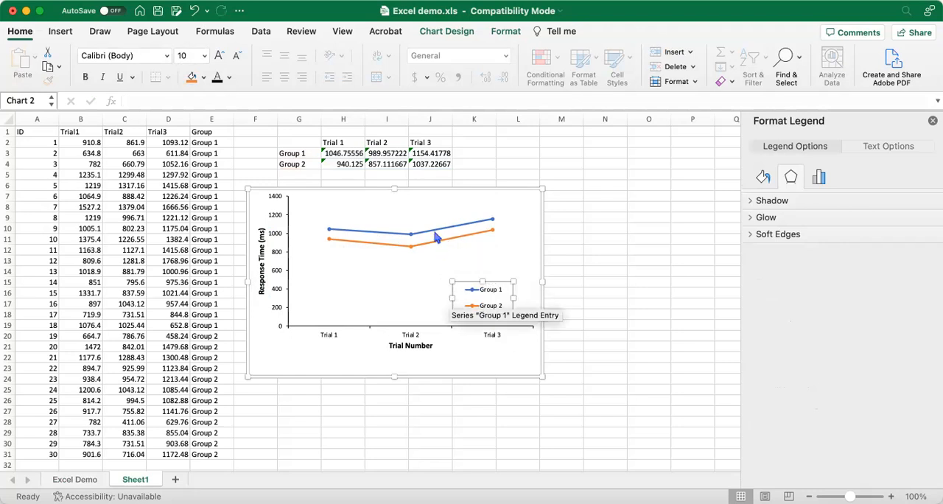
# Give Group 1's markers a solid fill and a border colour in Format Data Series.
pyautogui.click(411, 234)
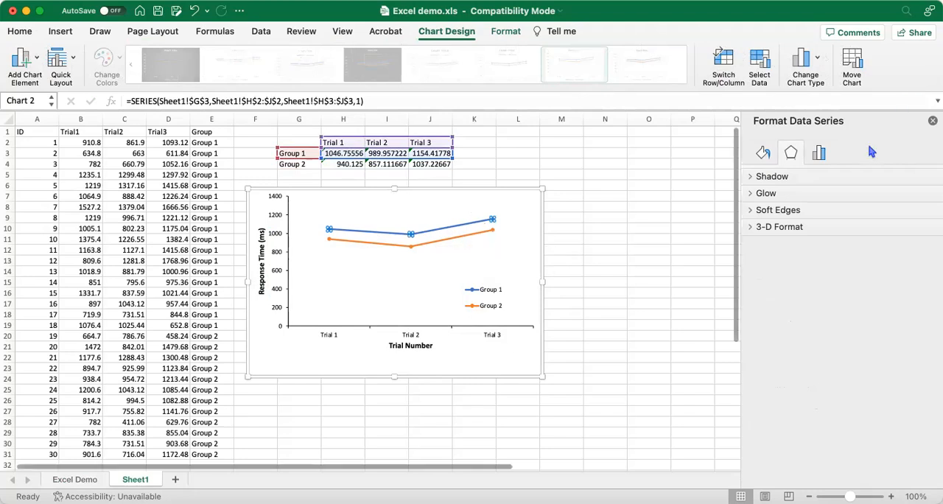
pyautogui.click(762, 152)
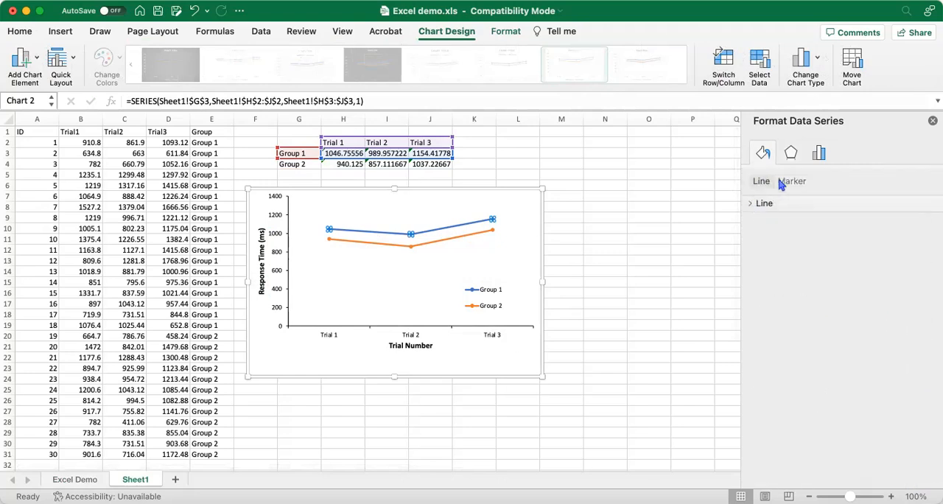
pyautogui.click(791, 180)
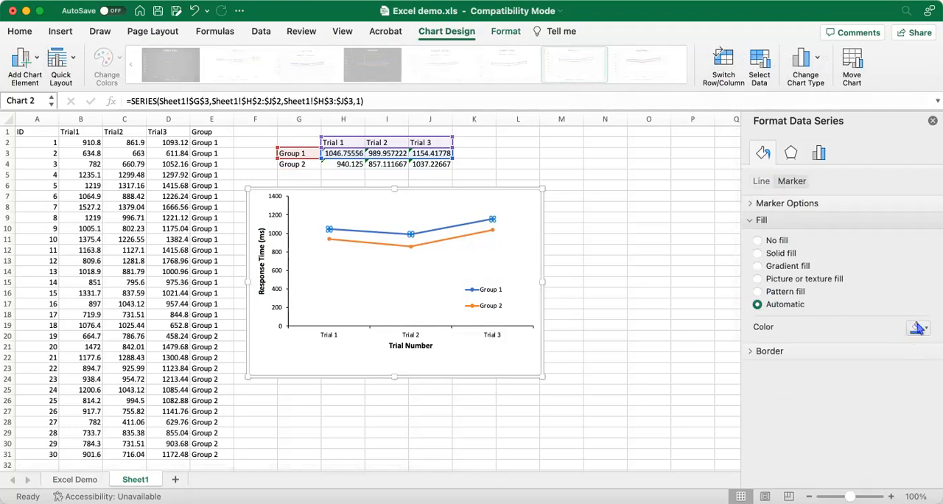
pyautogui.click(919, 327)
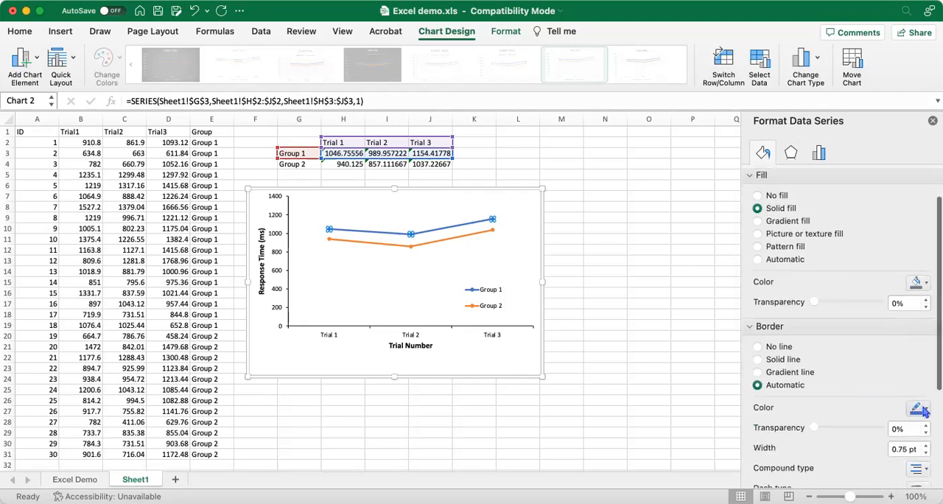
pyautogui.click(917, 408)
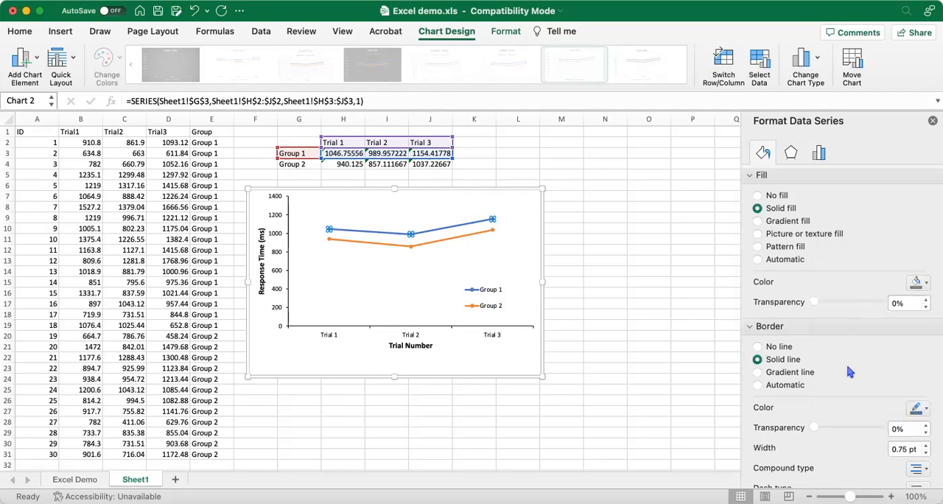
pyautogui.moveTo(803, 176)
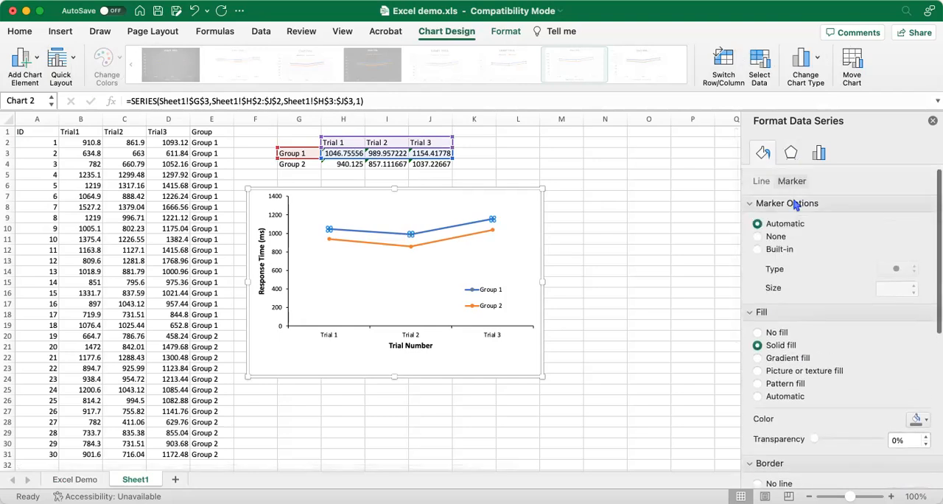
# Set Group 1's markers to built-in squares of size 6.
pyautogui.click(757, 249)
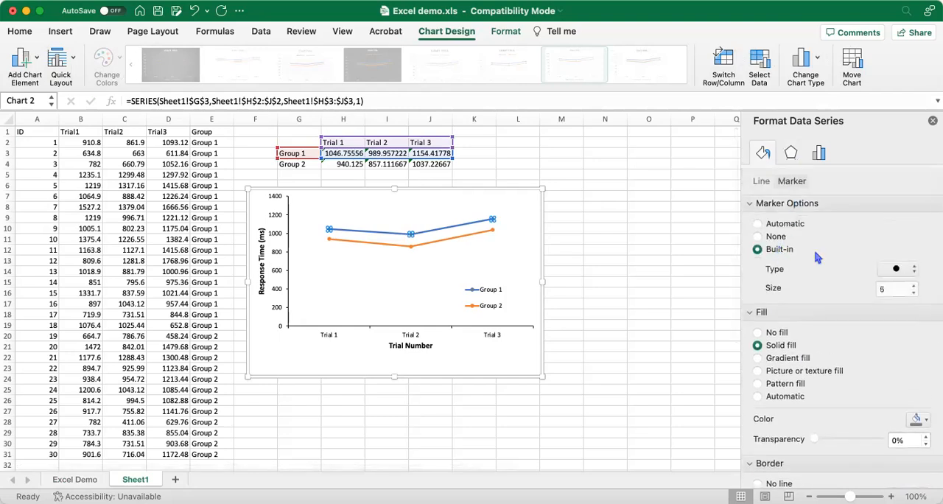
pyautogui.click(913, 269)
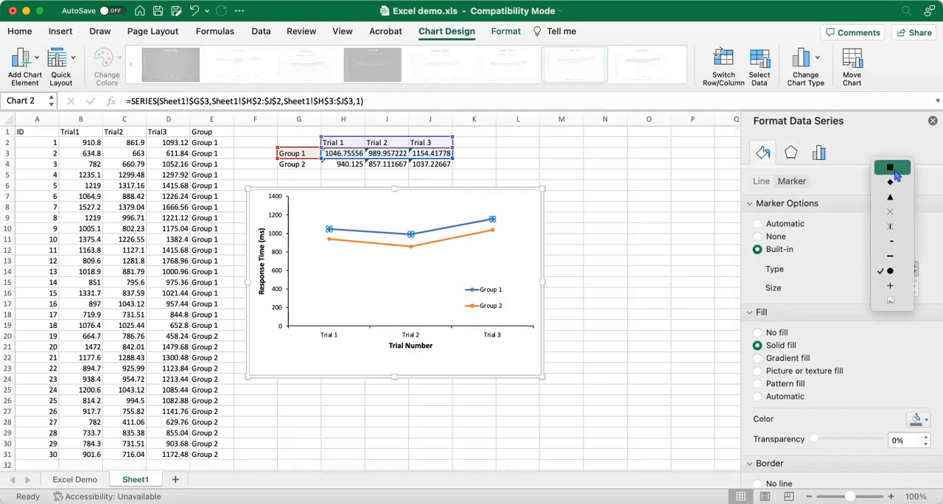
pyautogui.click(887, 165)
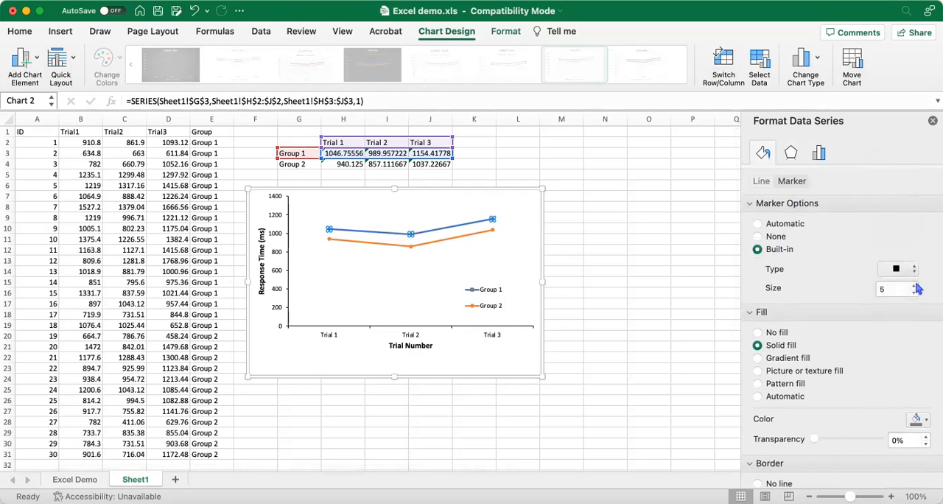
pyautogui.click(912, 284)
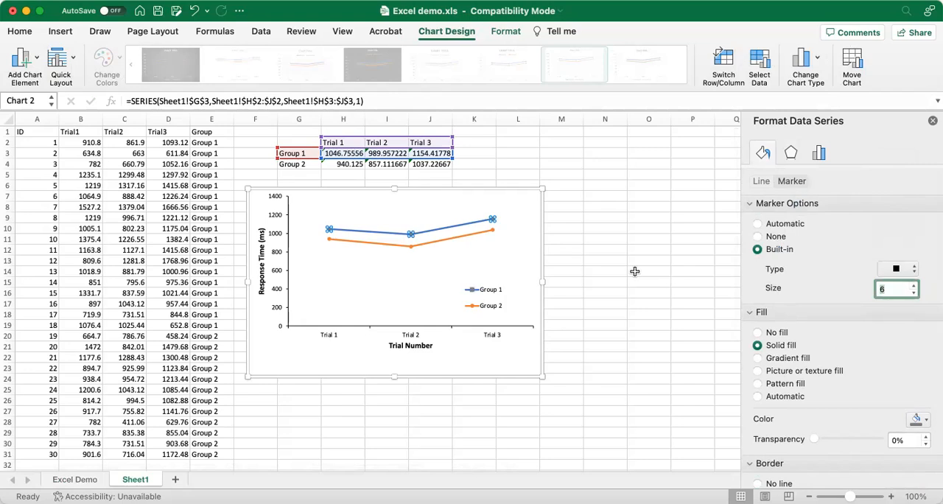
pyautogui.moveTo(799, 285)
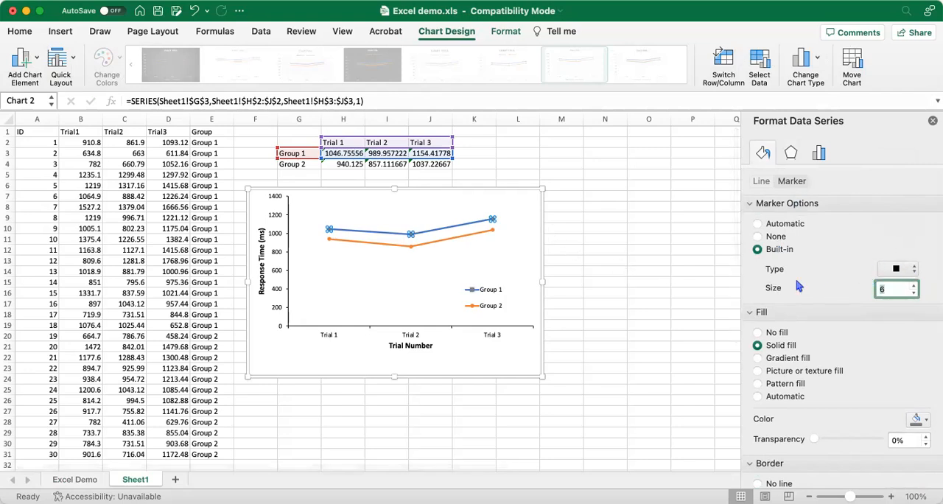
pyautogui.click(762, 182)
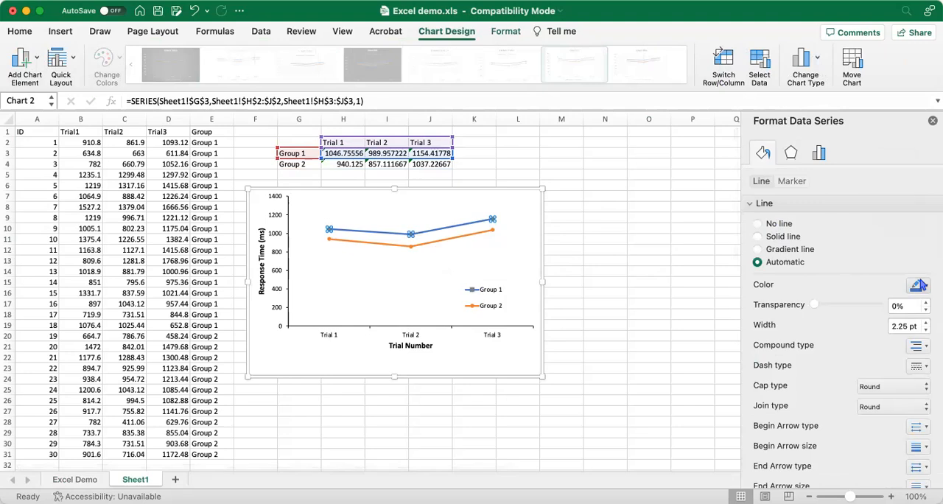
# Make the Group 1 line solid grey and enlarge its square markers to size 7.
pyautogui.click(757, 237)
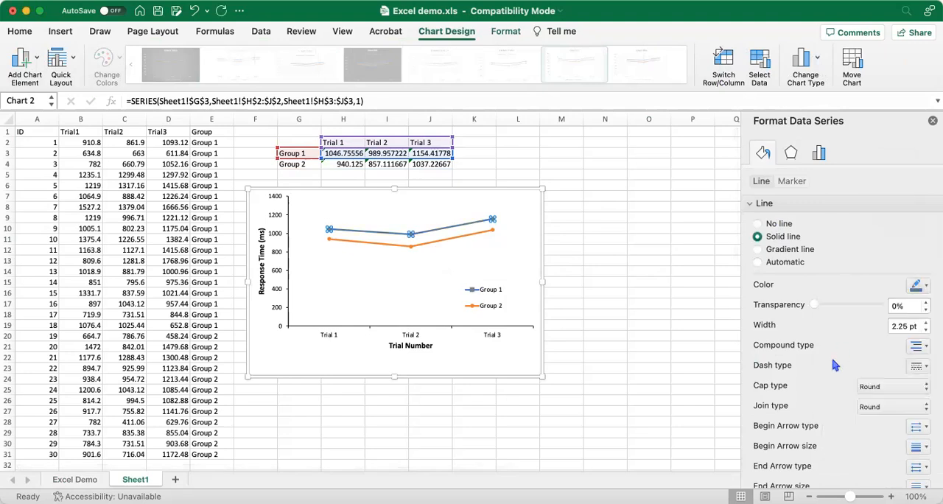
pyautogui.click(326, 232)
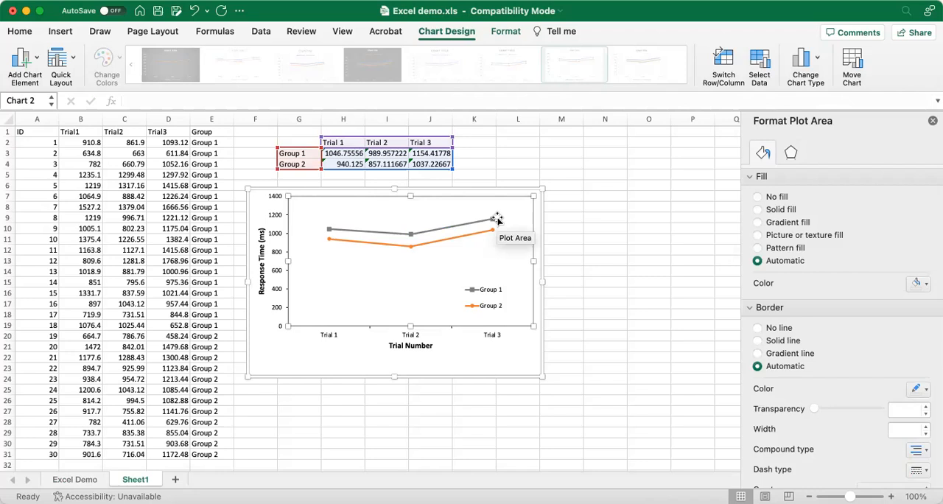
pyautogui.click(491, 219)
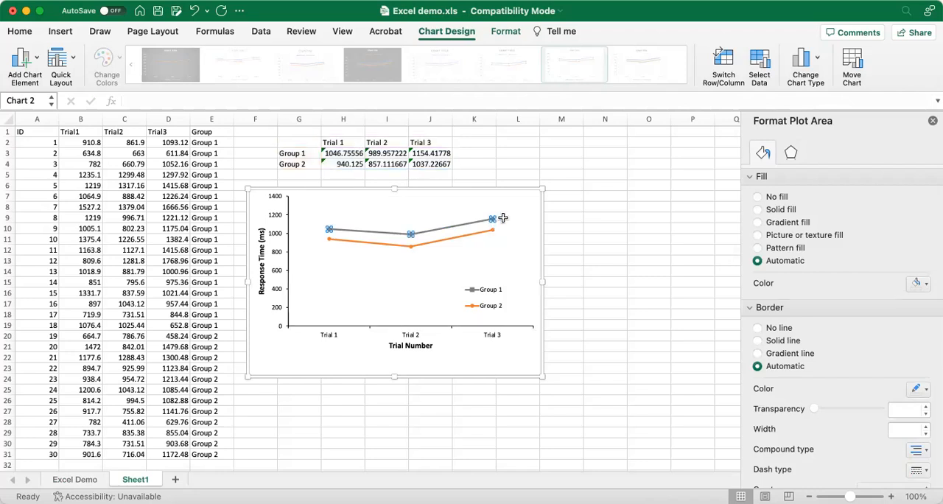
pyautogui.click(490, 218)
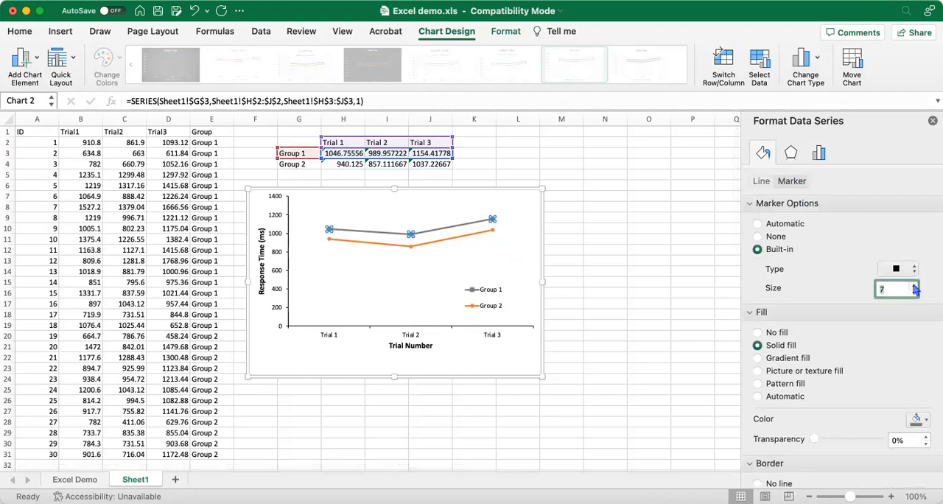
pyautogui.click(435, 247)
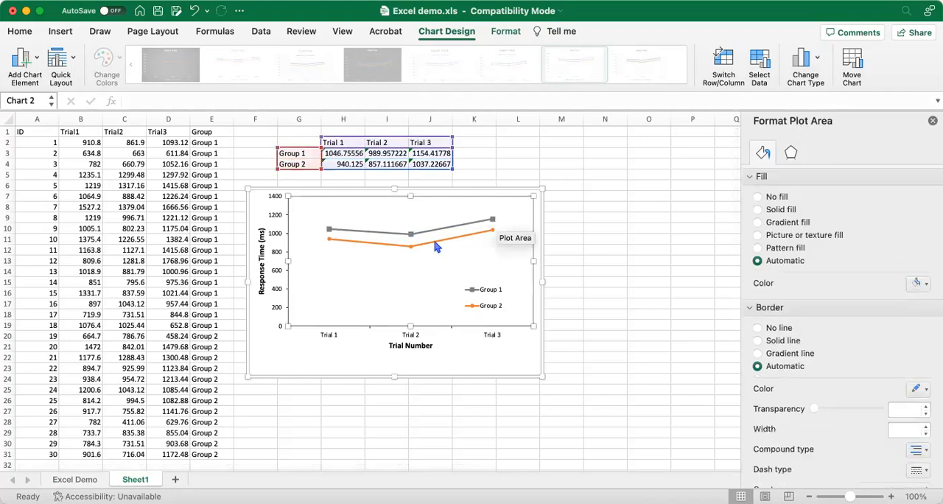
# Change the Group 2 series line from solid orange to a black dotted line.
pyautogui.click(406, 247)
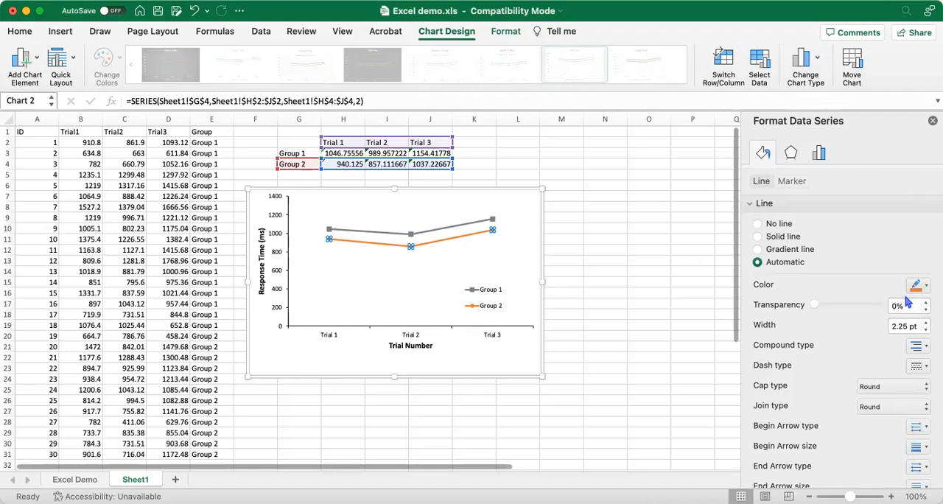
pyautogui.click(757, 236)
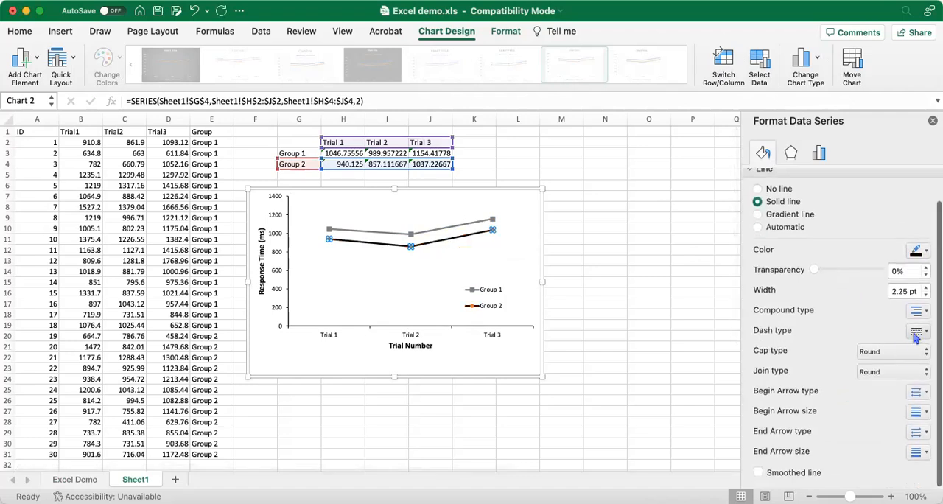
pyautogui.click(918, 331)
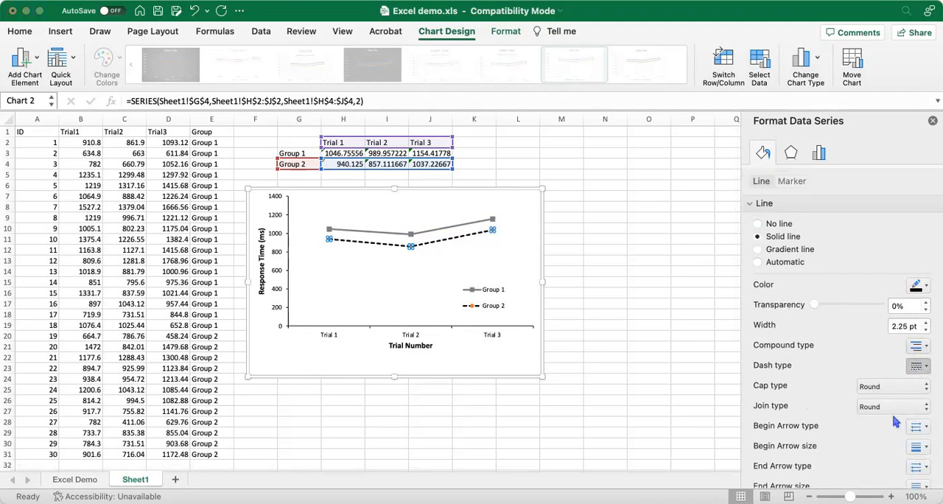
pyautogui.click(757, 235)
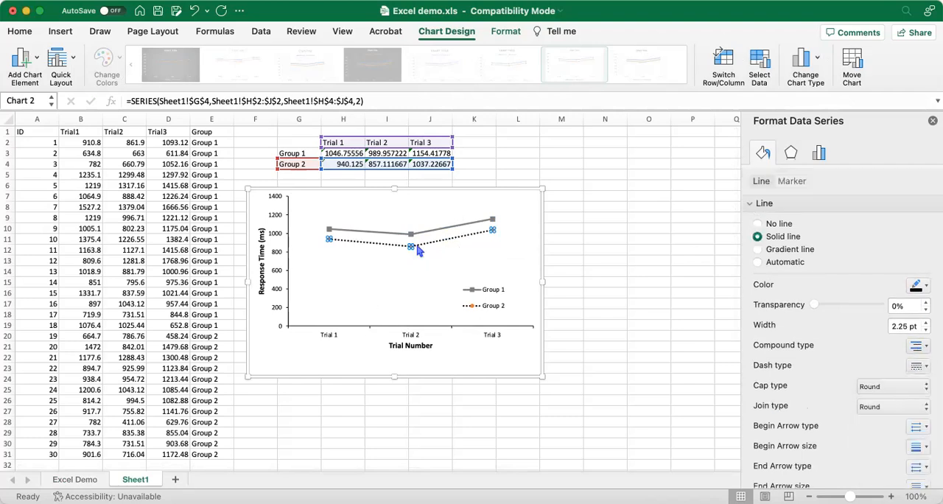
pyautogui.moveTo(479, 257)
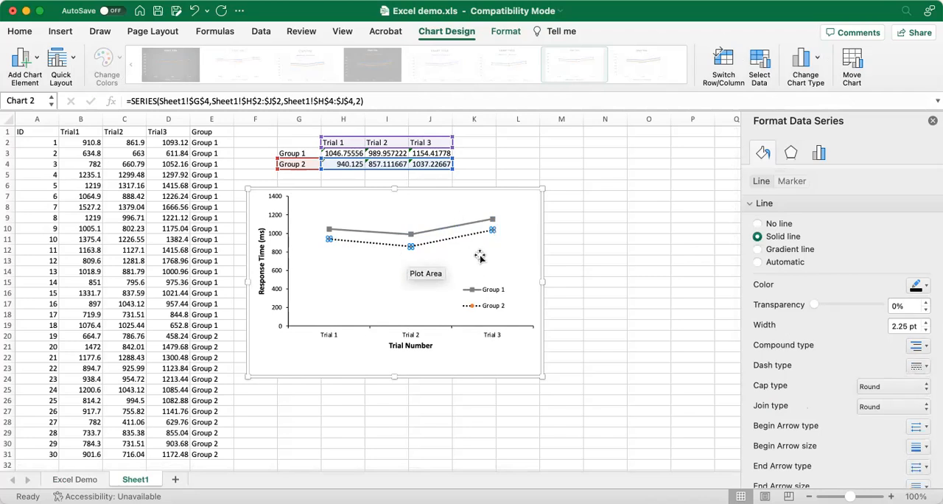
pyautogui.moveTo(794, 223)
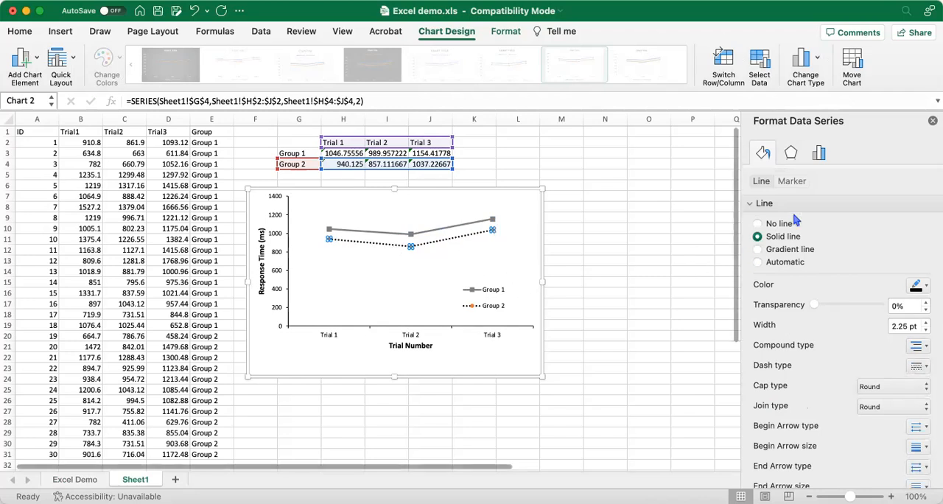
pyautogui.click(793, 180)
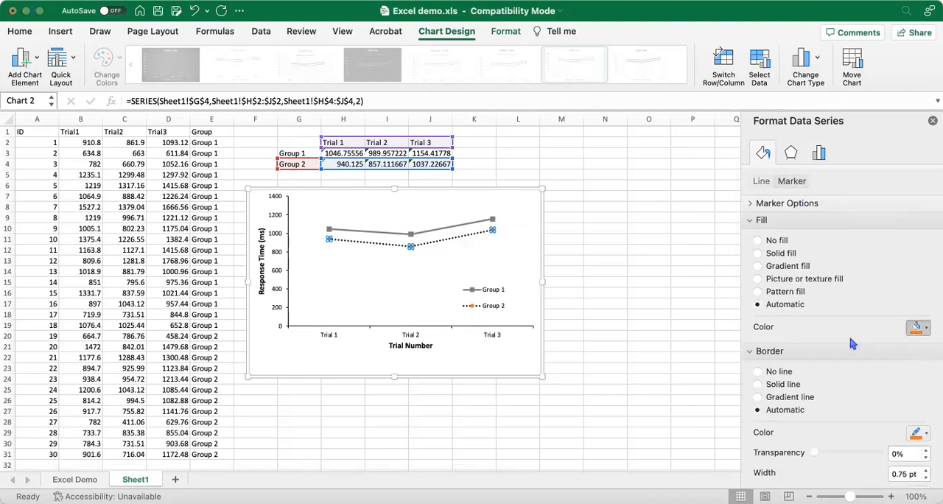
# Give Group 2 built-in black circle markers at size 7.
pyautogui.click(757, 253)
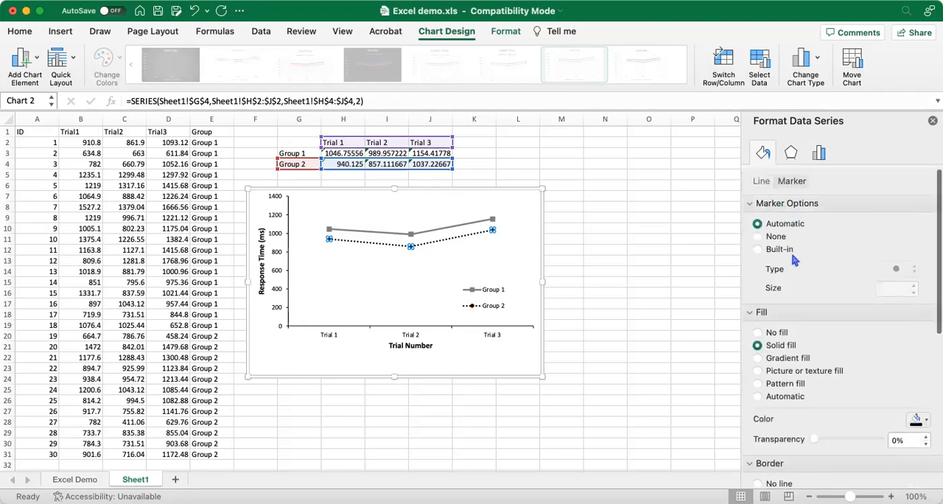
pyautogui.click(758, 249)
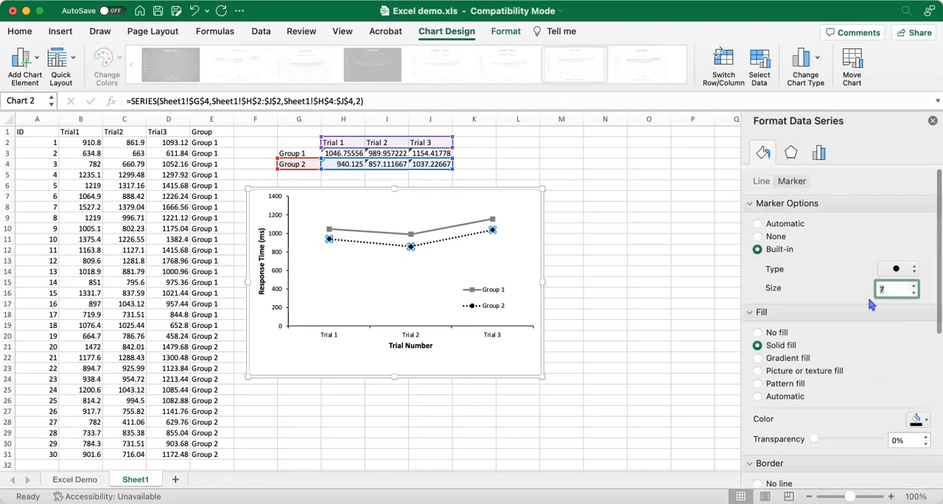
pyautogui.click(605, 272)
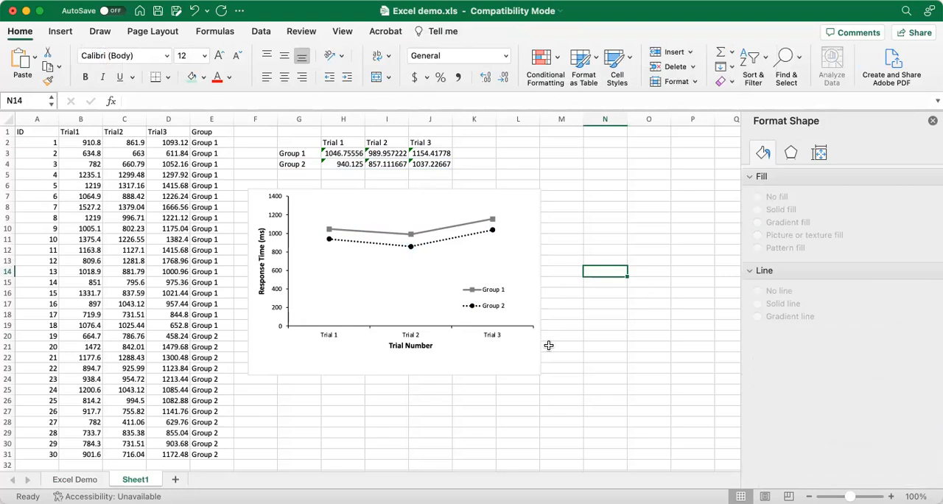
pyautogui.moveTo(703, 71)
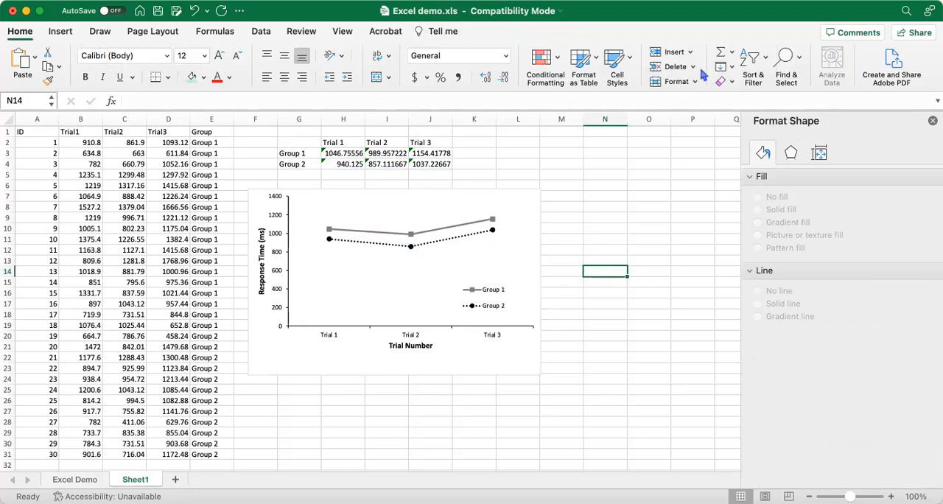
pyautogui.moveTo(896, 33)
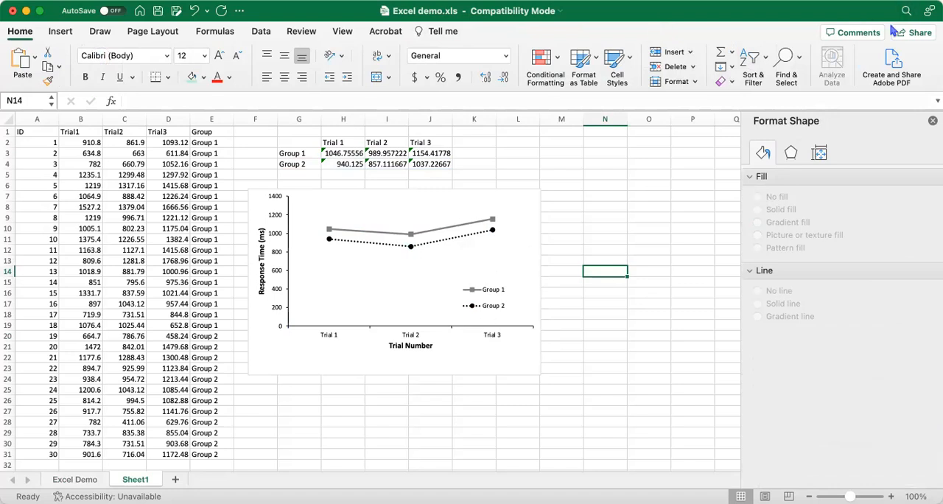
pyautogui.moveTo(846, 38)
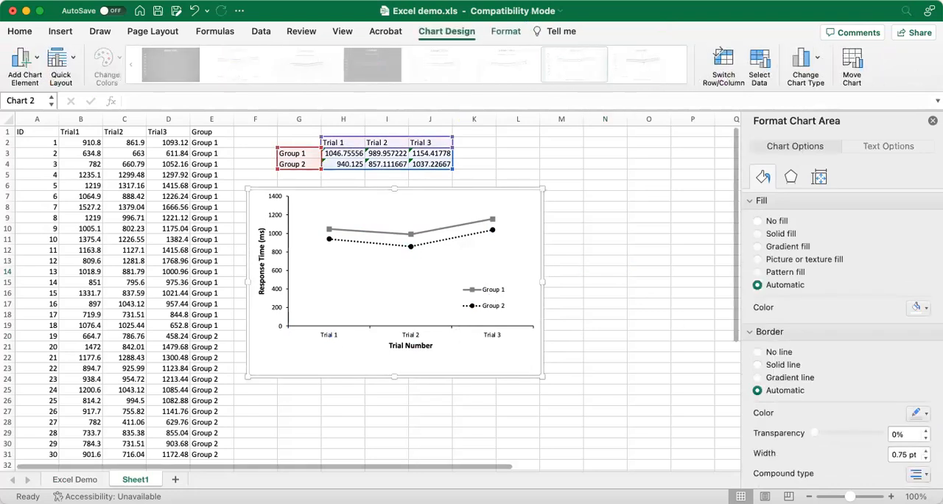
pyautogui.moveTo(748, 30)
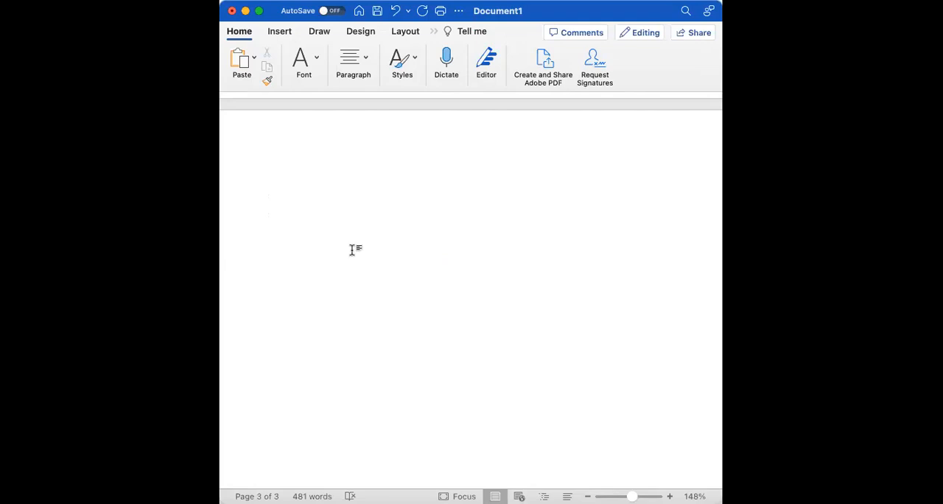
pyautogui.moveTo(349, 376)
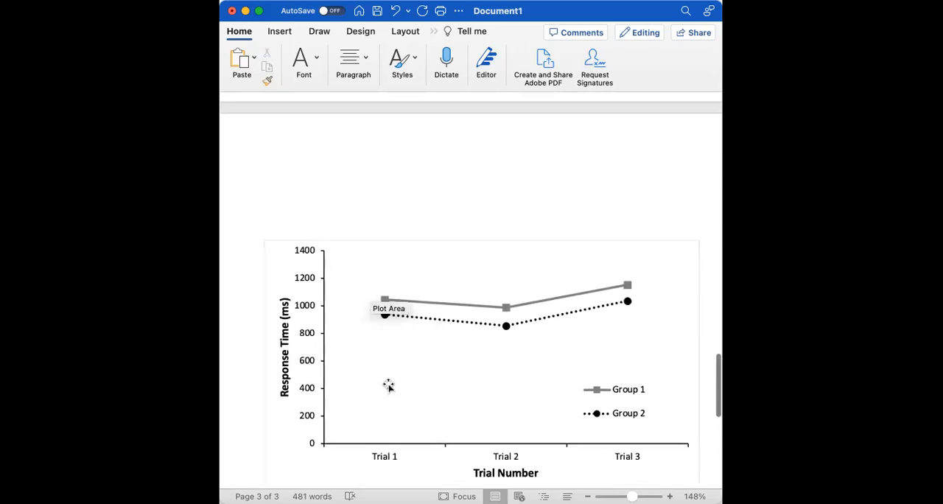
# Start typing the 'Figure' label above the pasted chart in Word.
pyautogui.write('Figure 1')
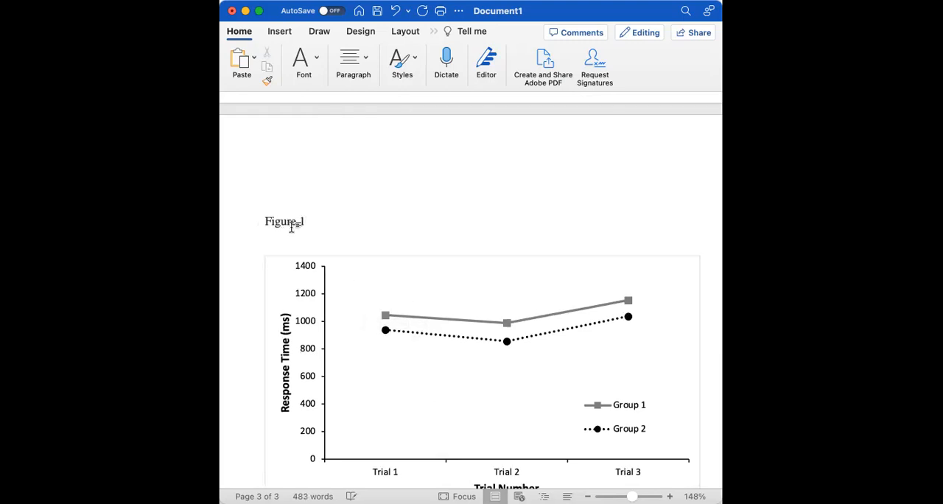
# Bold 'Figure 1' and type the italic title 'Response Time Across Three Trial Conditions'.
pyautogui.doubleClick(283, 221)
pyautogui.write('Response Time')
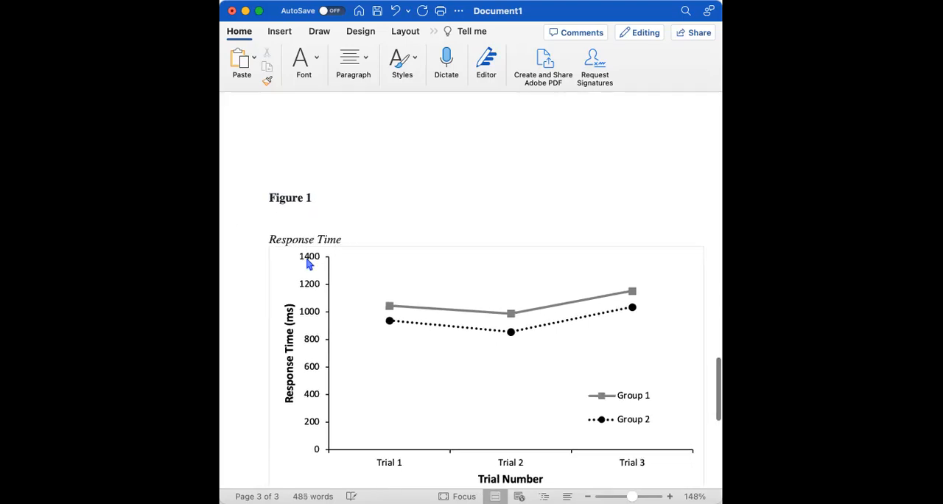
pyautogui.write('Across')
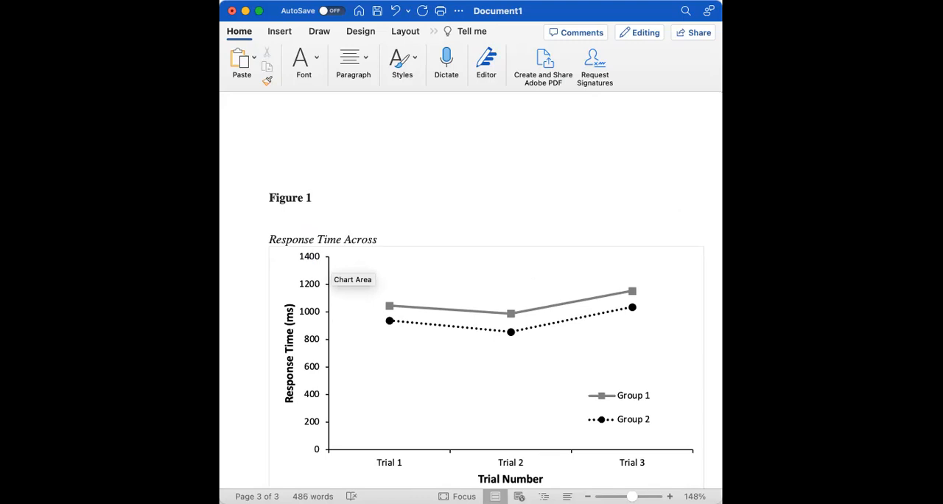
pyautogui.write('Three Trial Conditions')
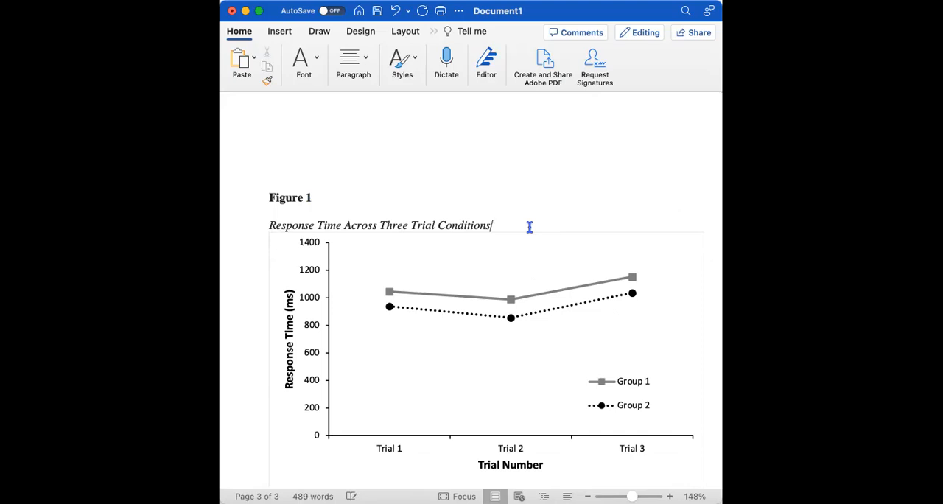
pyautogui.tripleClick(380, 225)
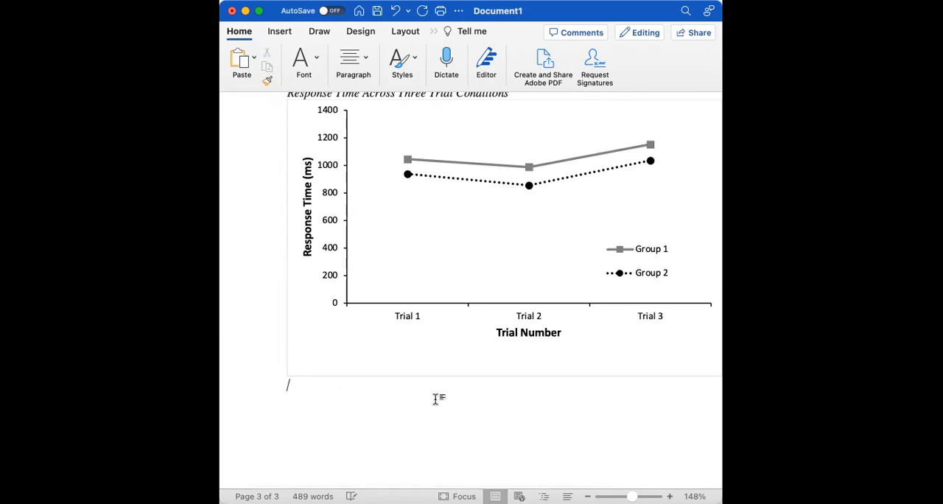
# Type the italic 'Note.' label and begin the caption 'Response time in milliseconds', fixing typos.
pyautogui.write('Note.')
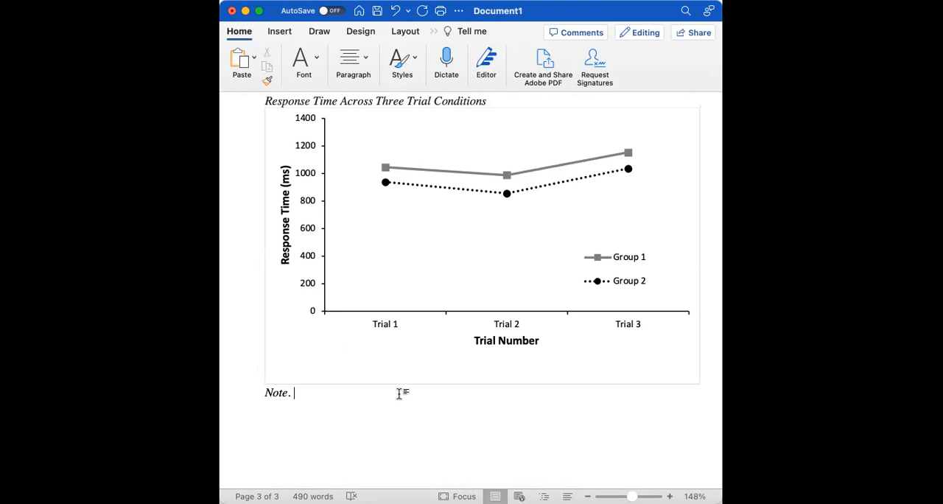
pyautogui.write('R')
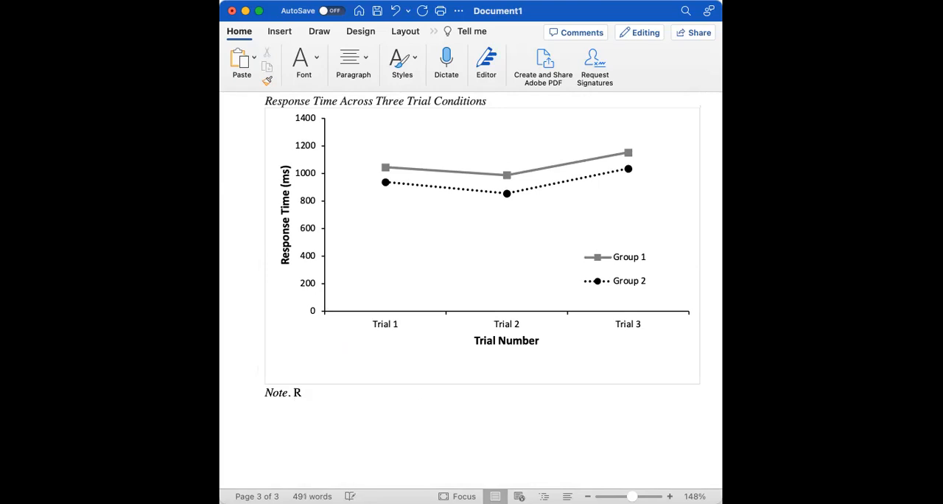
pyautogui.write('esponse time i')
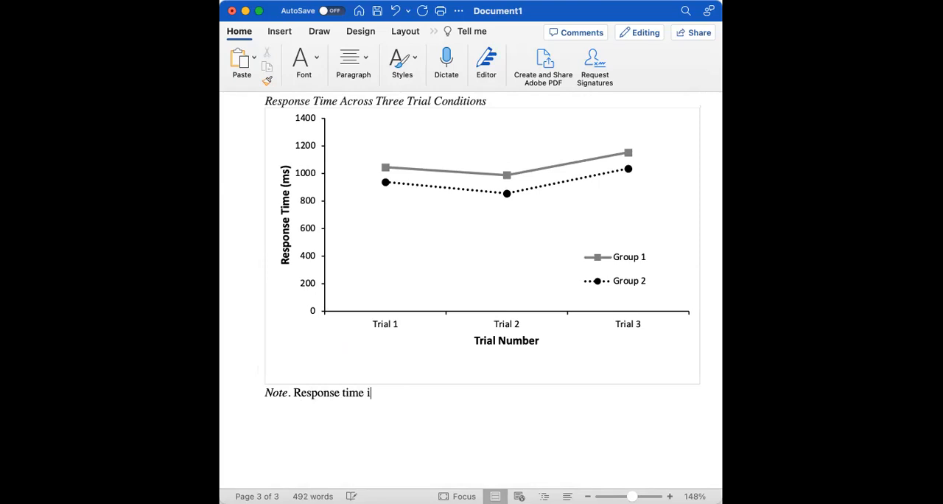
pyautogui.write('n milisecond')
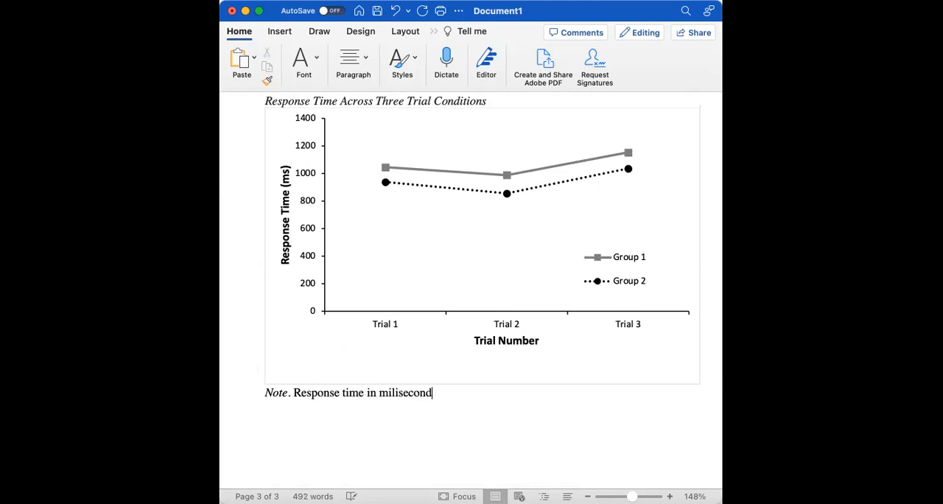
pyautogui.write('s cro')
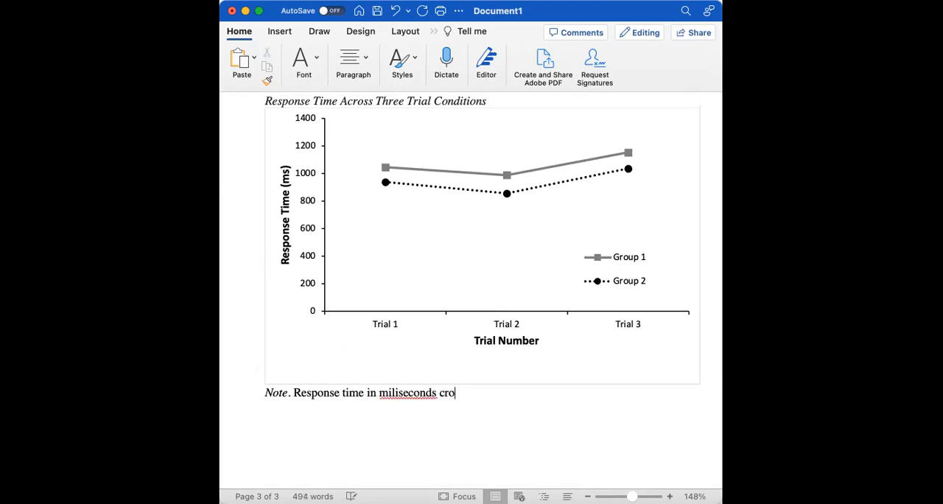
pyautogui.press('Backspace')
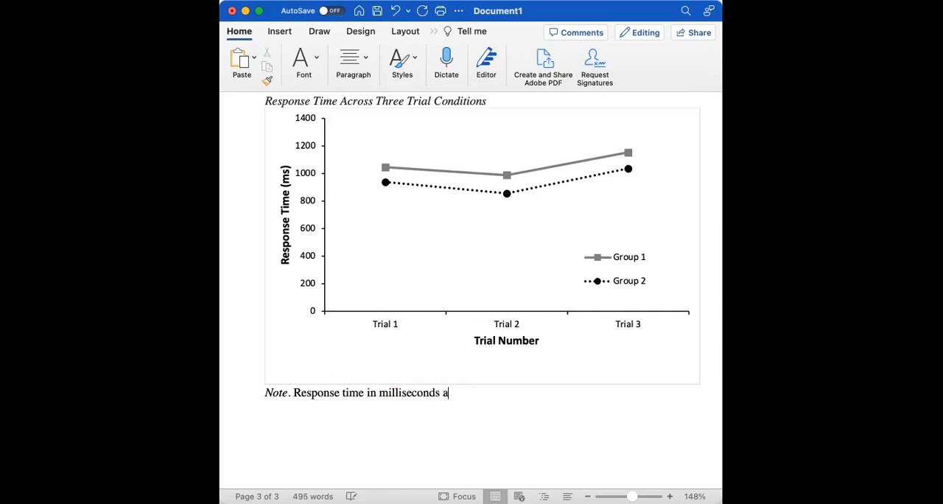
# Finish the caption with 'across three trials between two groups.'.
pyautogui.write('cross')
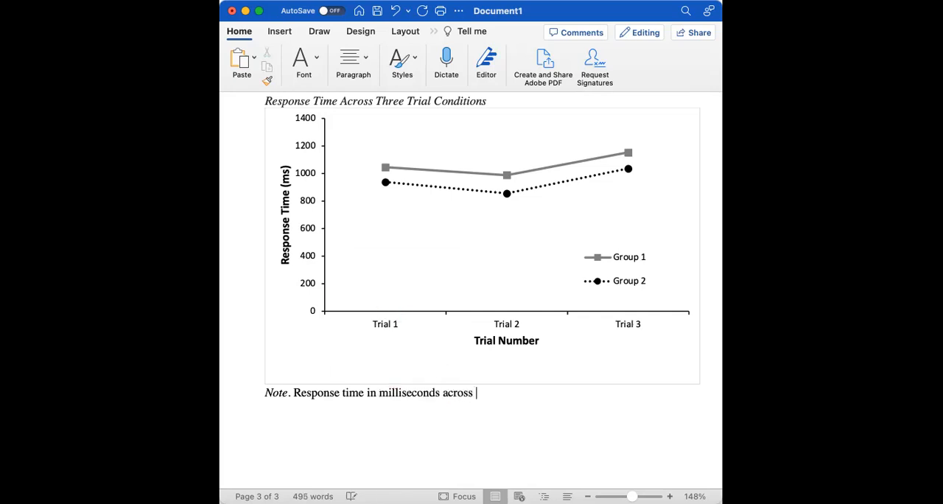
pyautogui.write('three')
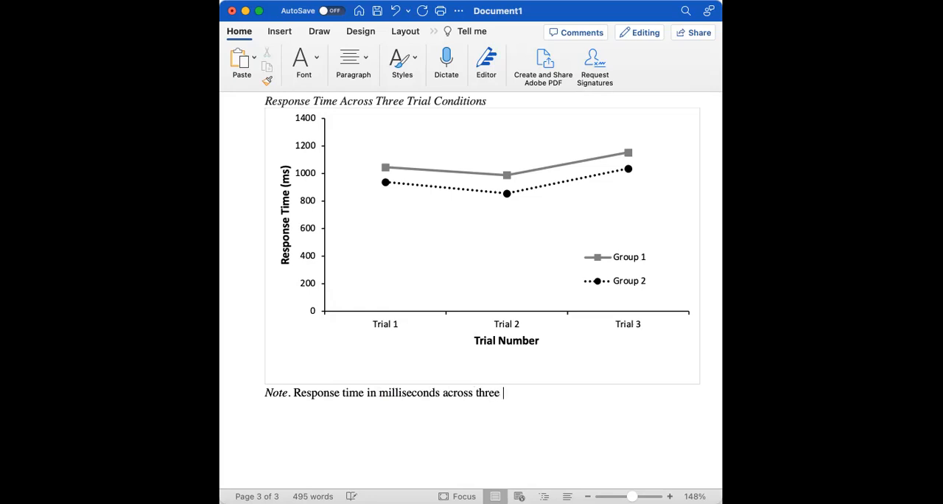
pyautogui.write('trials')
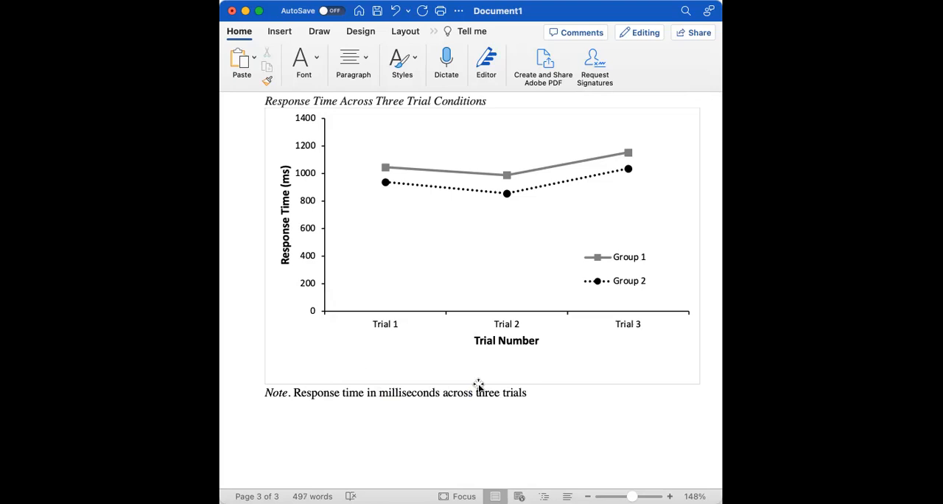
pyautogui.write('between')
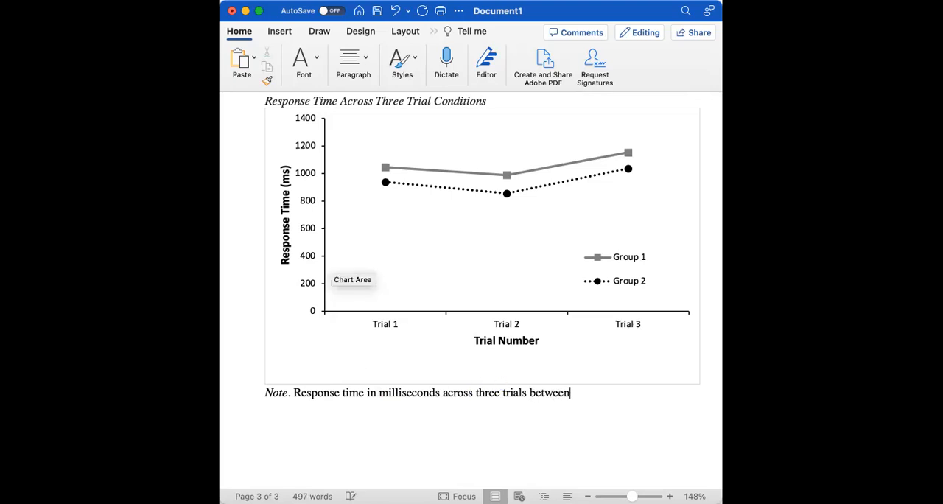
pyautogui.write('two r')
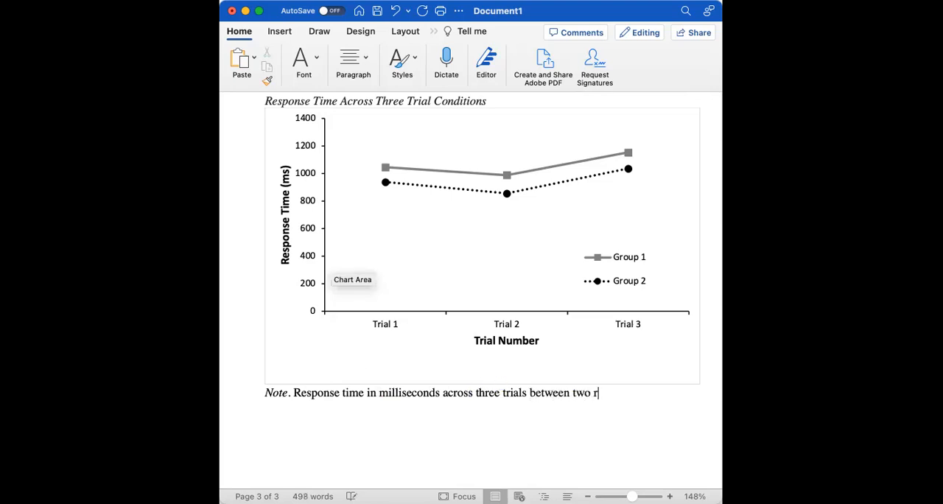
pyautogui.write('groups')
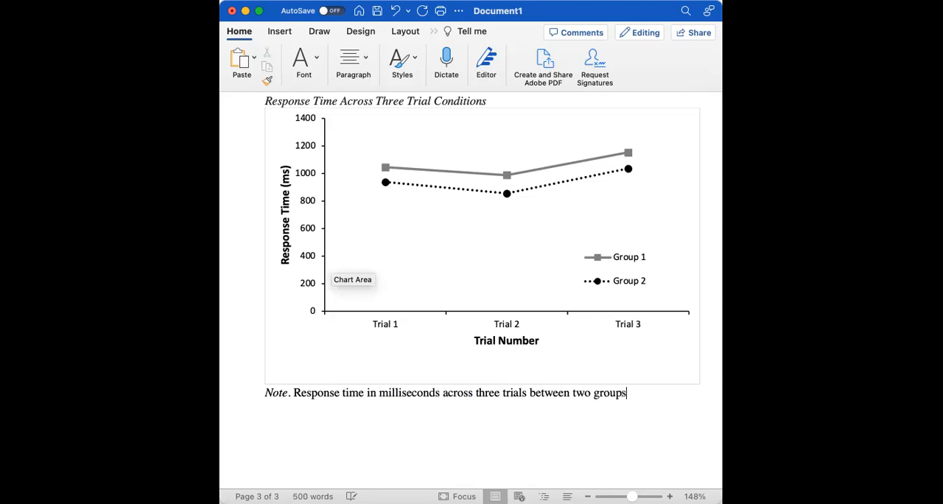
pyautogui.write('ghfasfsdfgd')
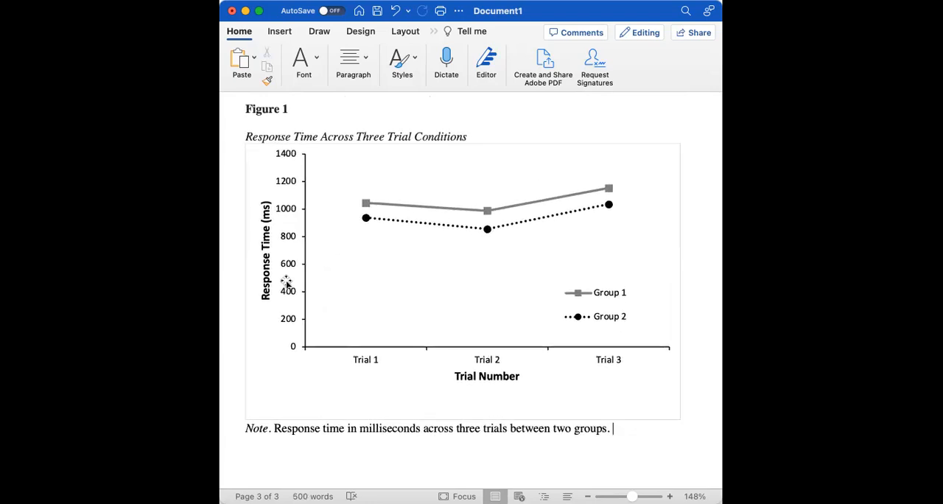
pyautogui.moveTo(376, 378)
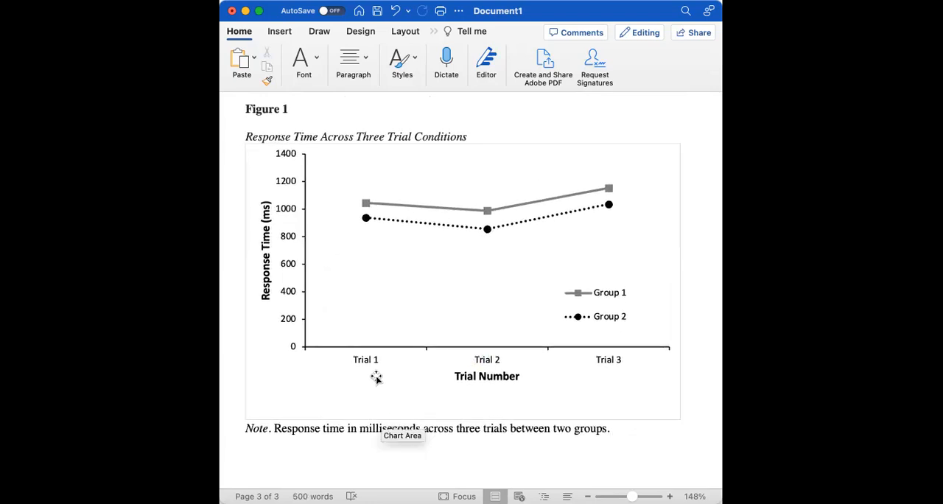
pyautogui.moveTo(387, 355)
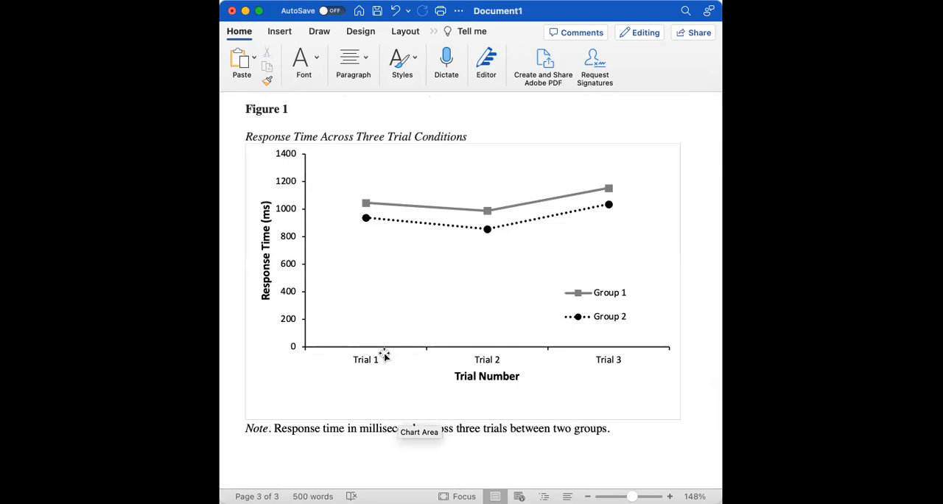